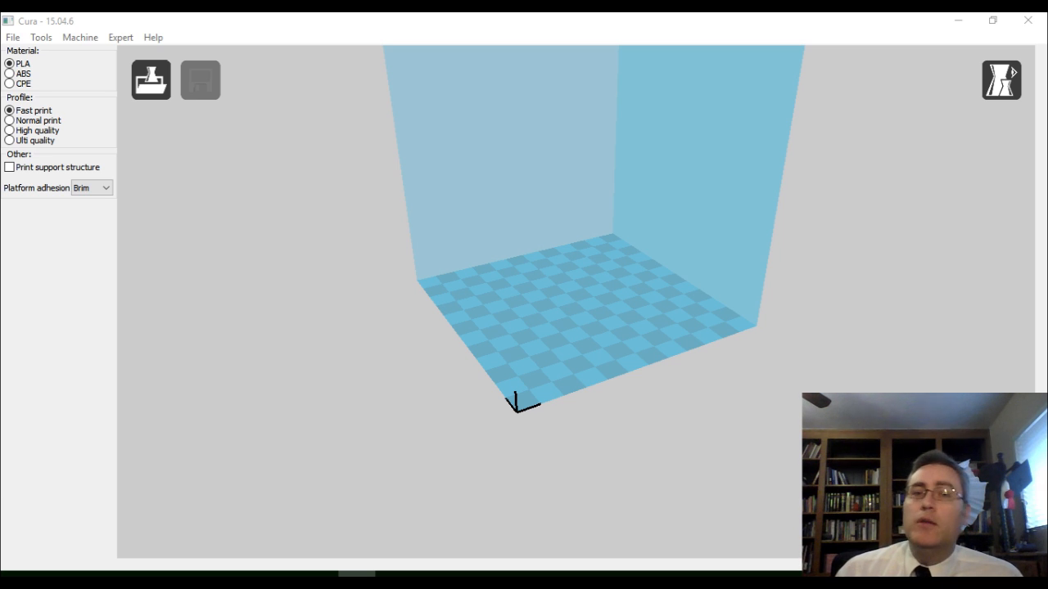
mouse_move(547, 360)
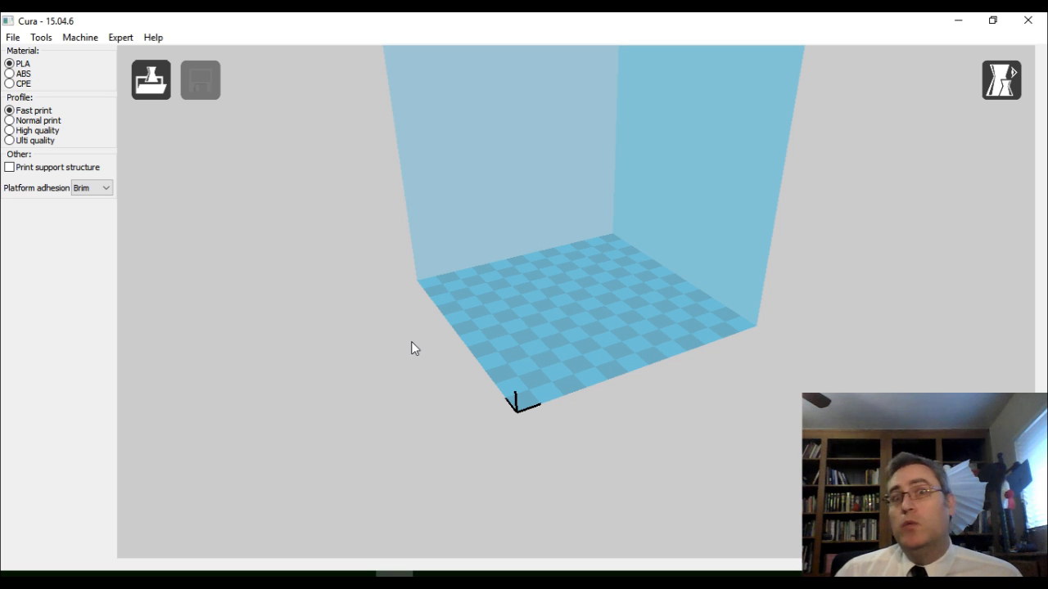
mouse_move(392, 309)
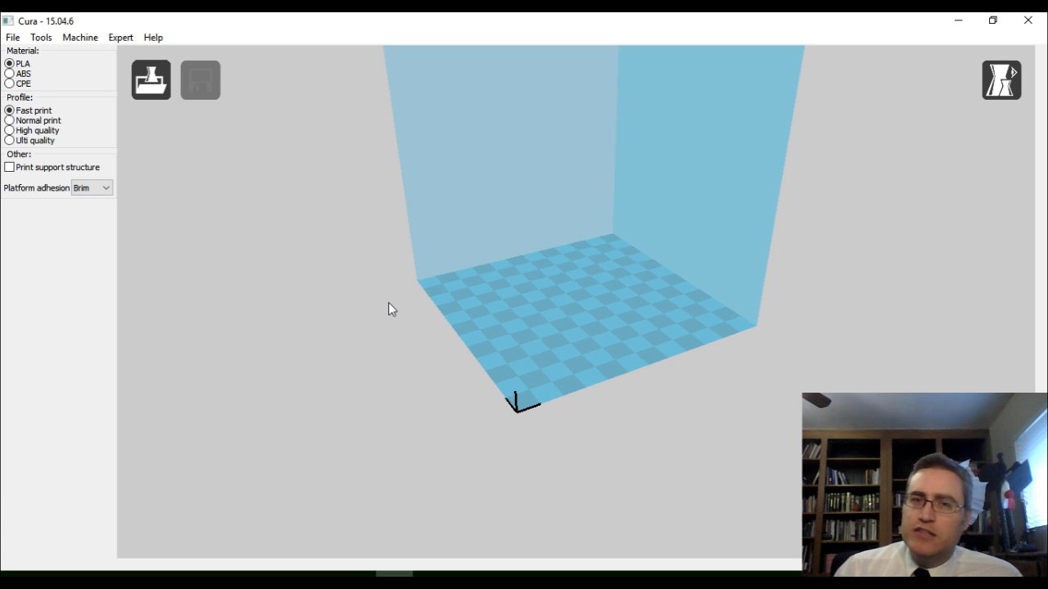
Step: Start adding a new printer from the File menu, then cancel the setup
left_click(8, 581)
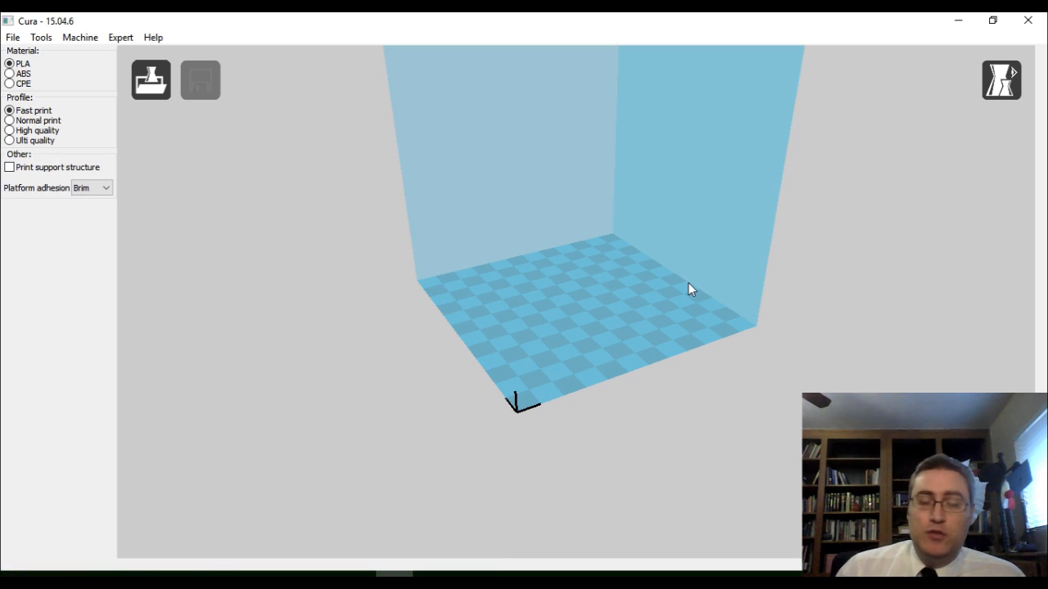
left_click(12, 37)
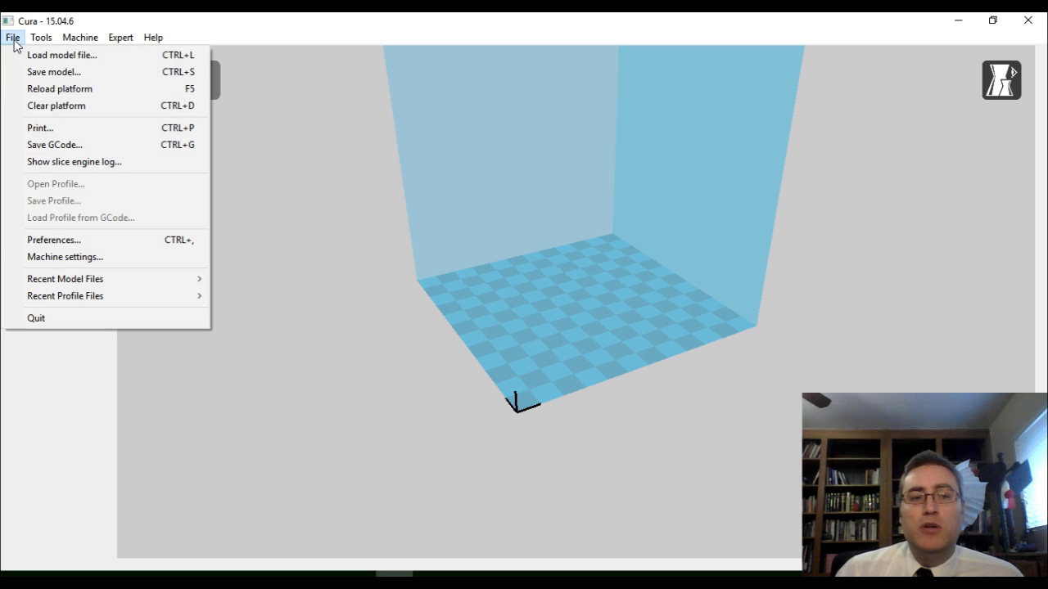
left_click(66, 257)
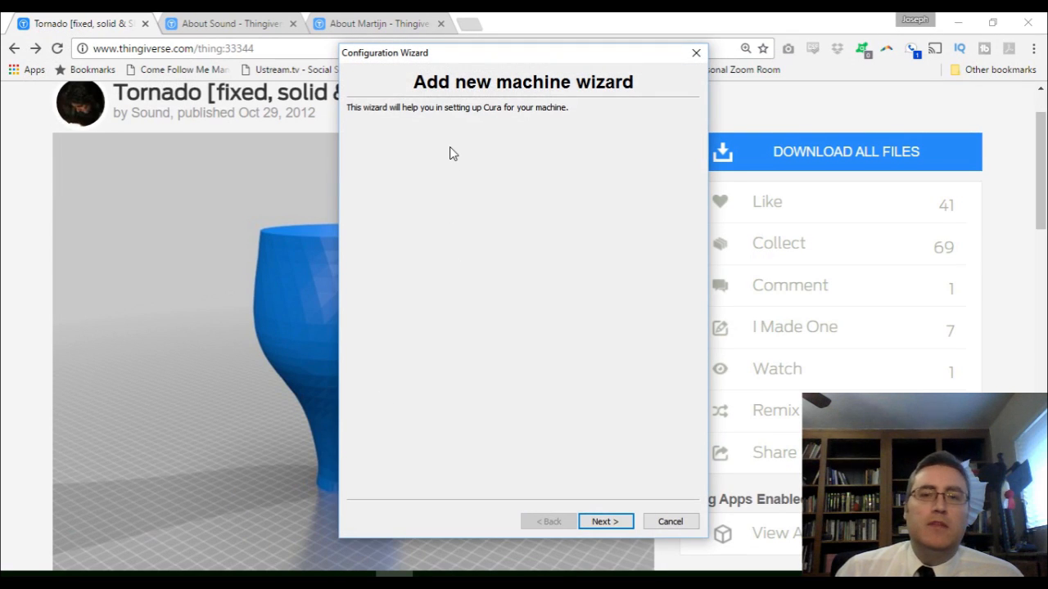
mouse_move(622, 484)
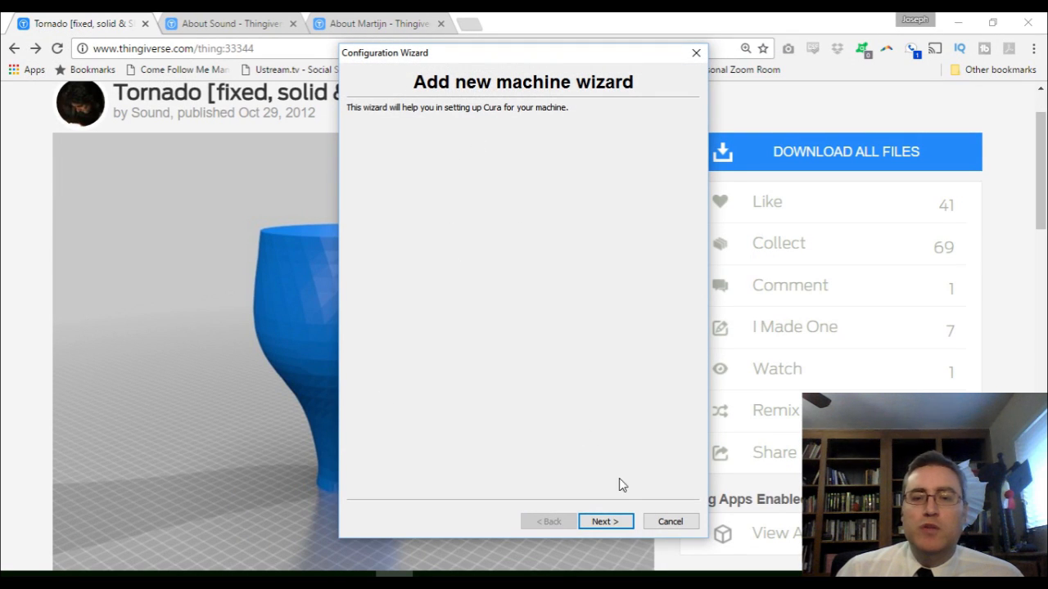
left_click(605, 521)
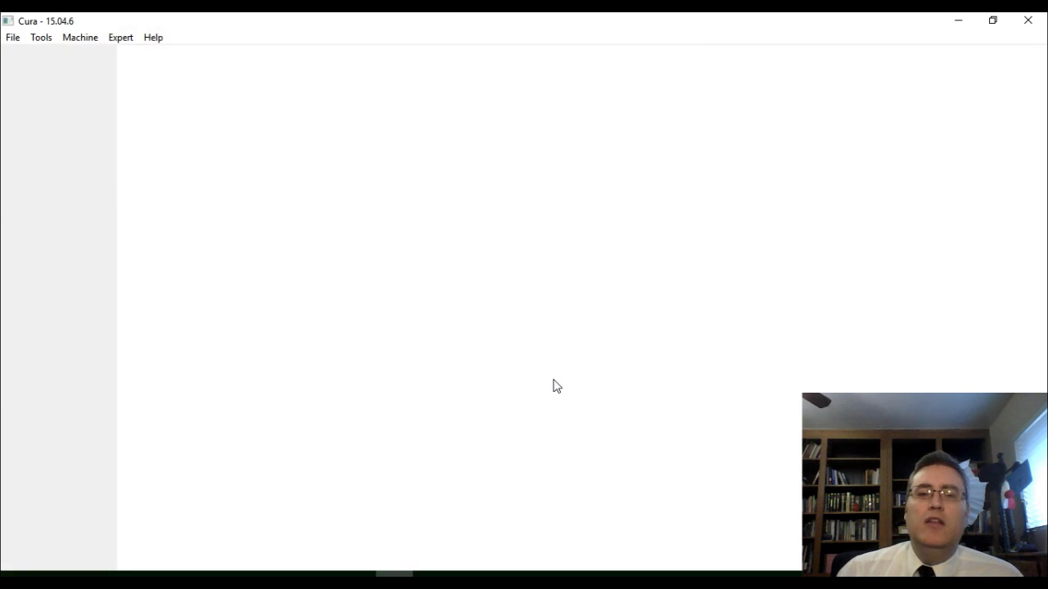
Step: Enable the heated bed in the Mp Select Mini's 120 mm machine settings
left_click(80, 37)
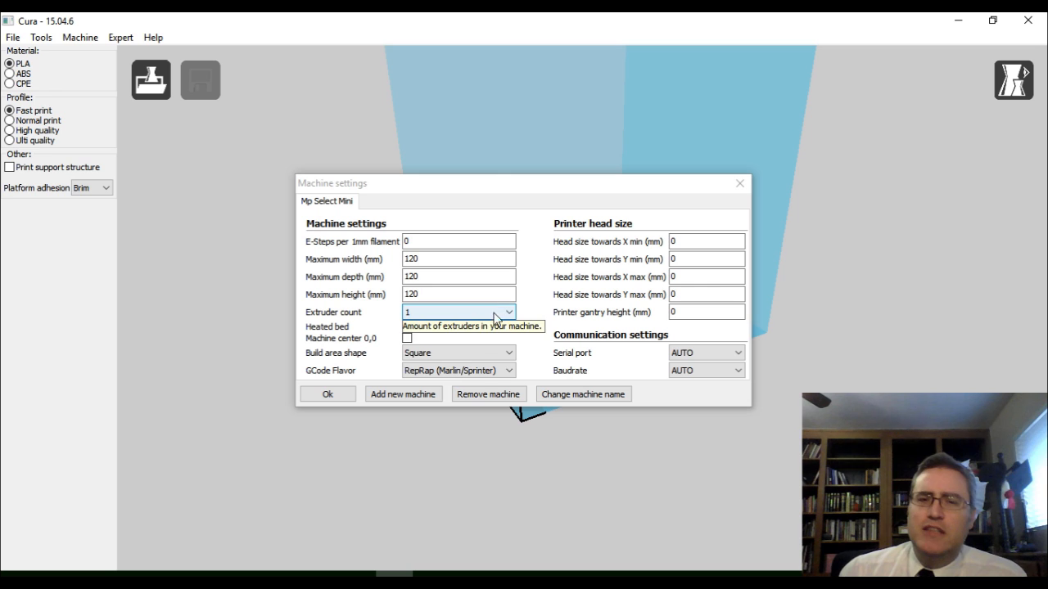
left_click(407, 327)
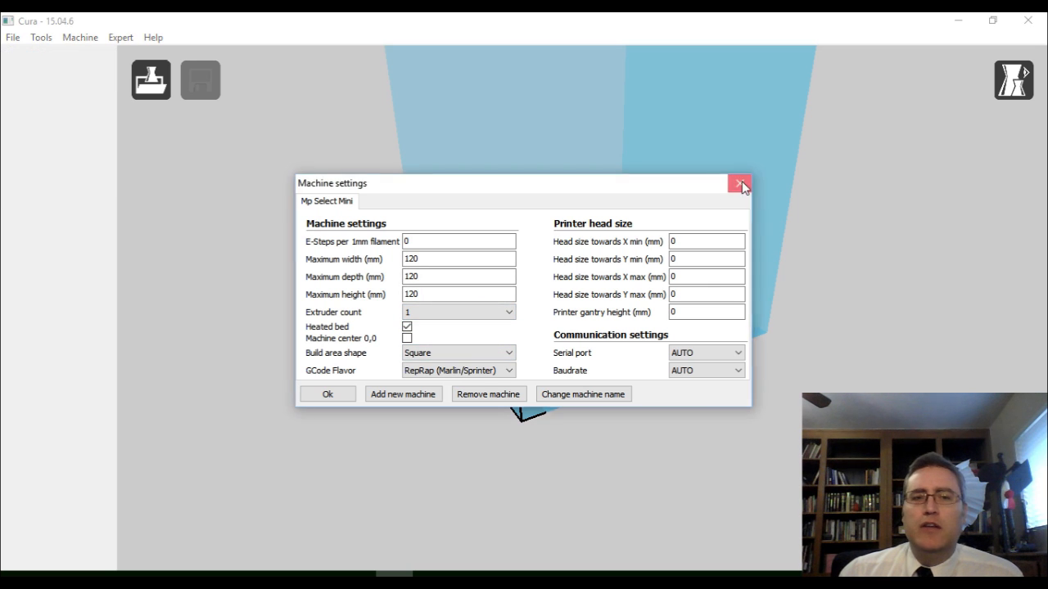
left_click(739, 183)
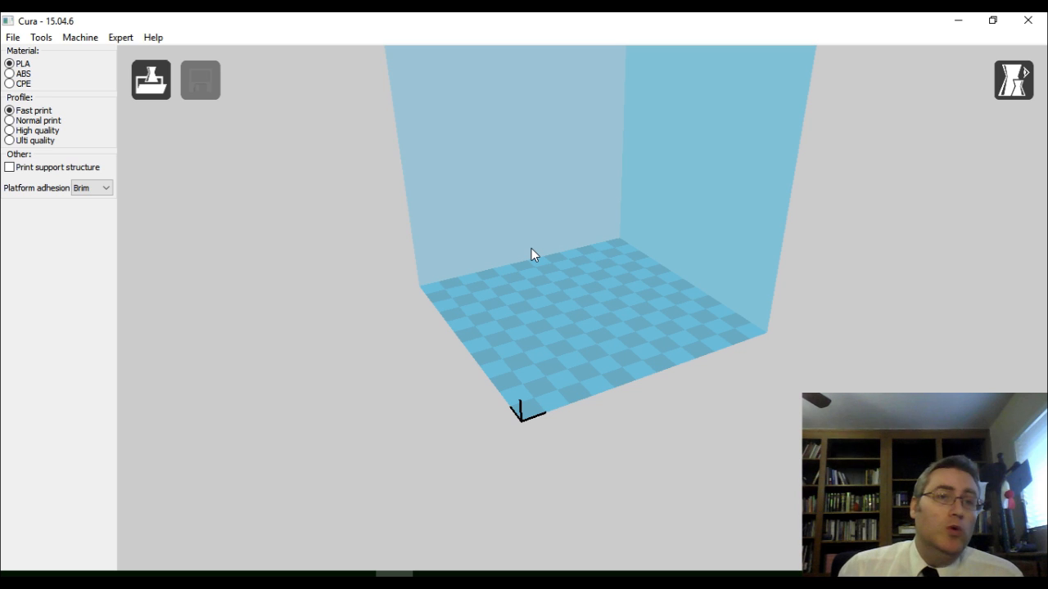
mouse_move(59, 101)
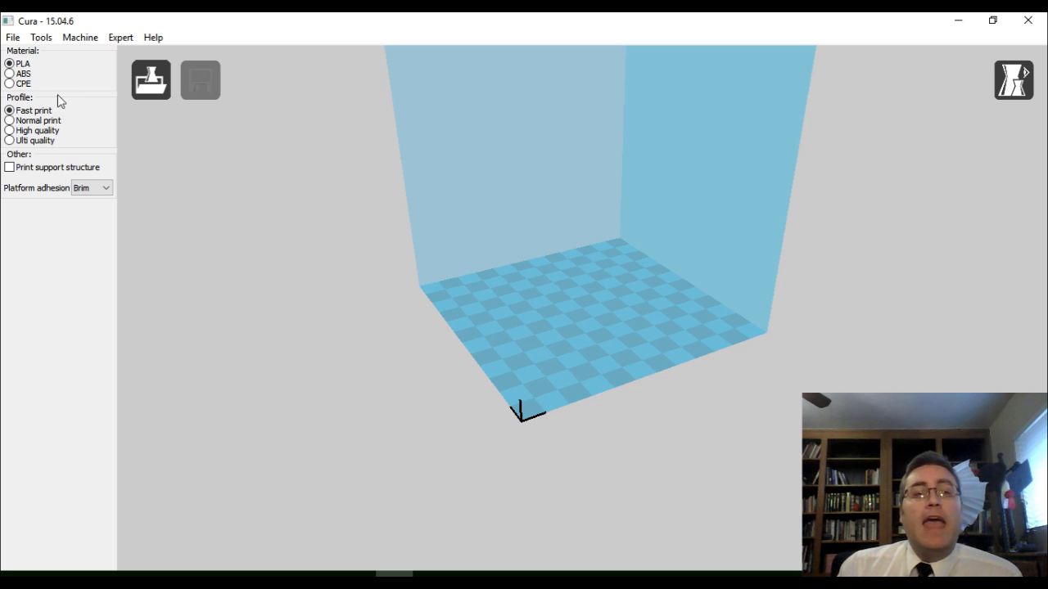
mouse_move(100, 100)
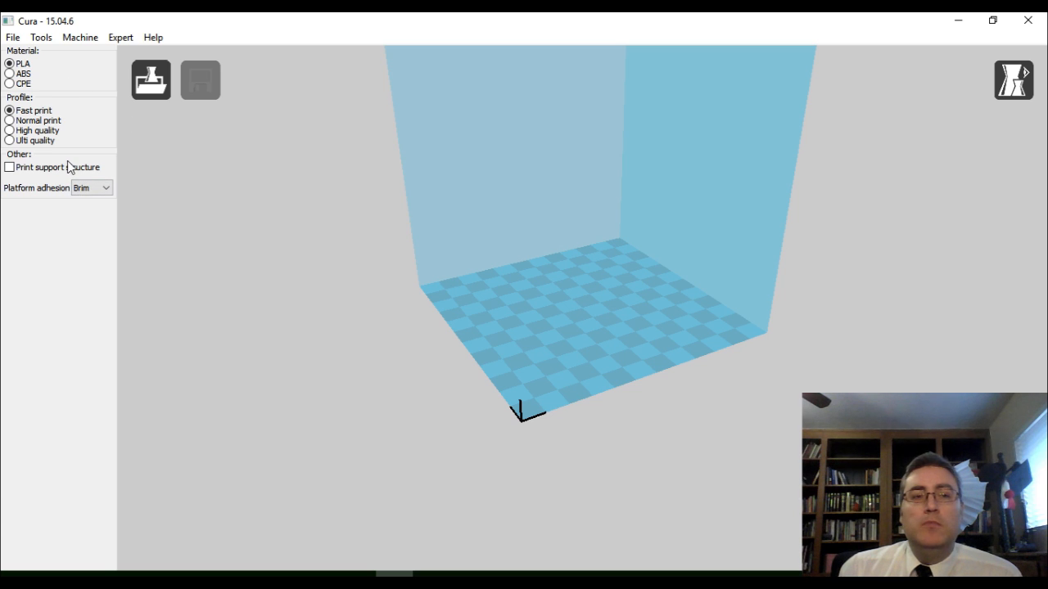
mouse_move(95, 52)
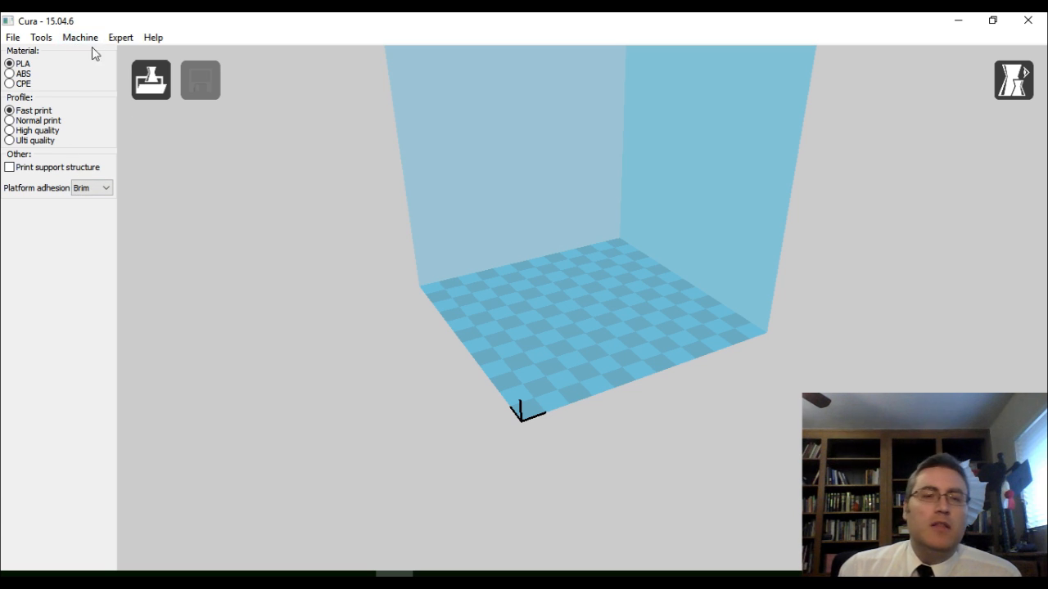
mouse_move(72, 113)
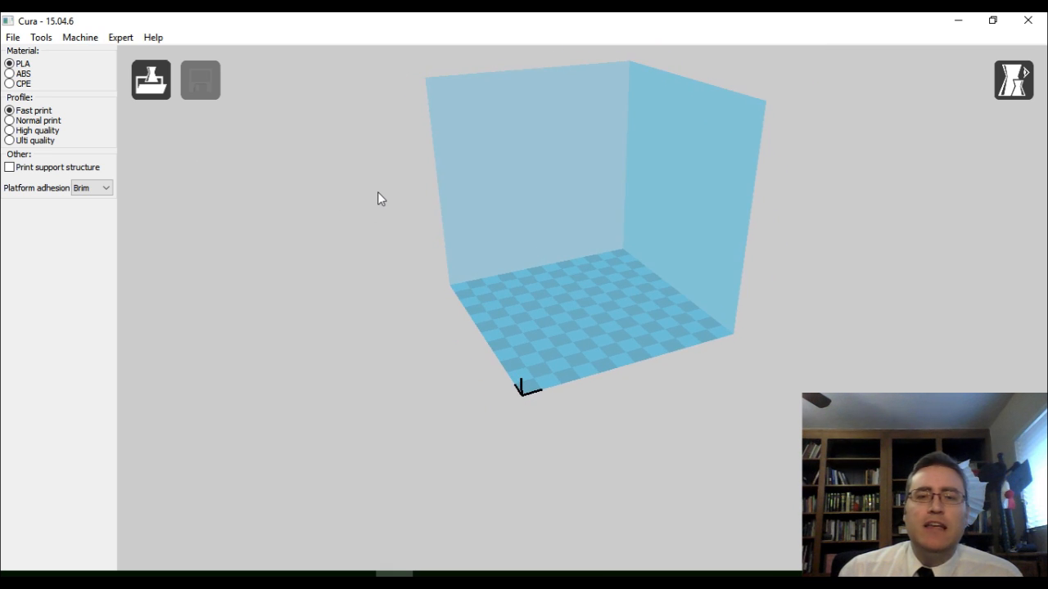
mouse_move(382, 320)
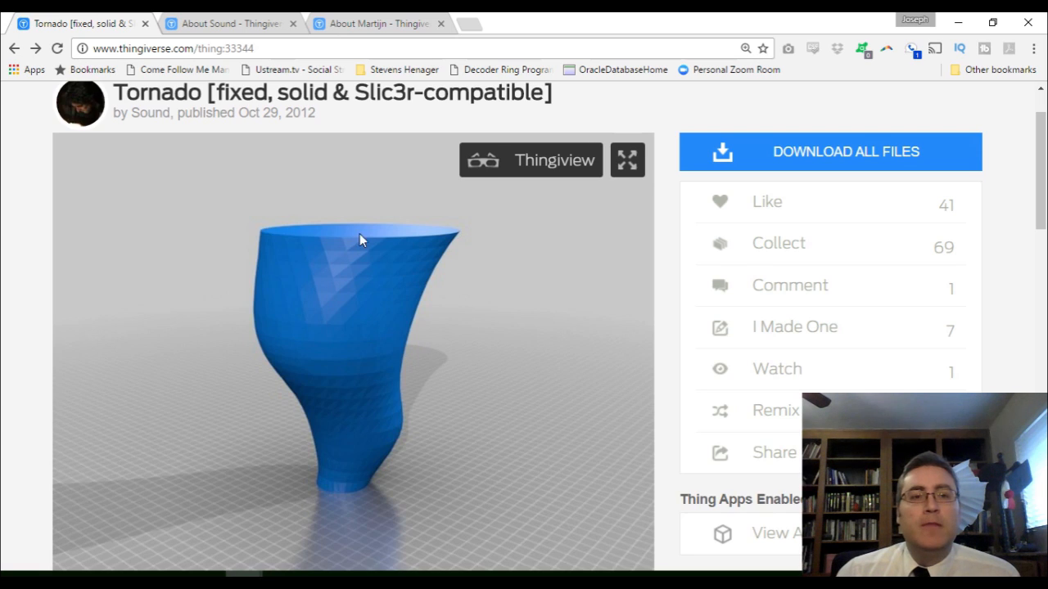
mouse_move(287, 229)
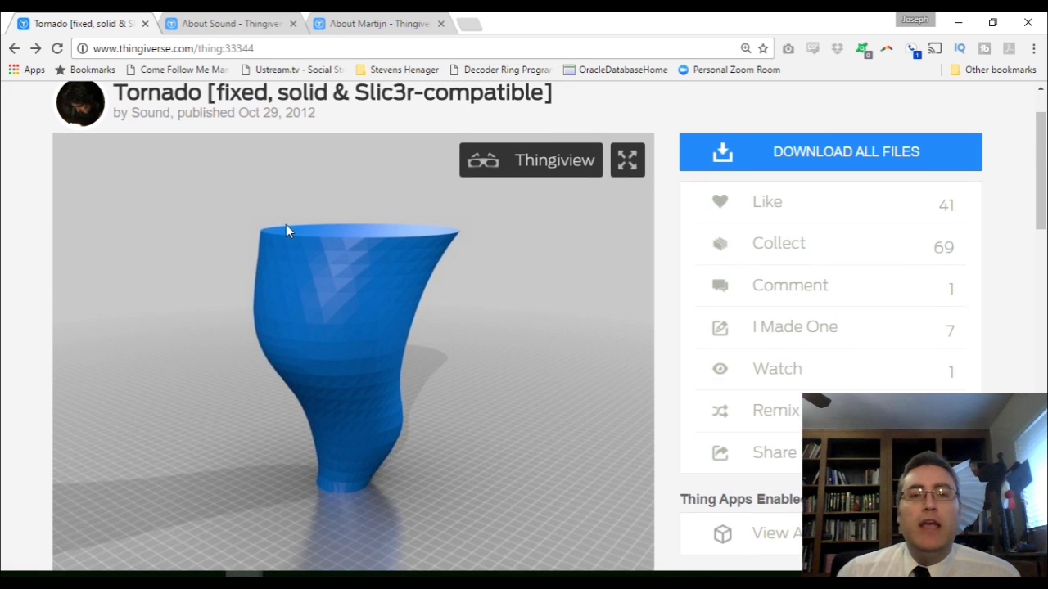
Step: Browse both designers' Thingiverse profile tabs, then return to the Tornado page
left_click(377, 23)
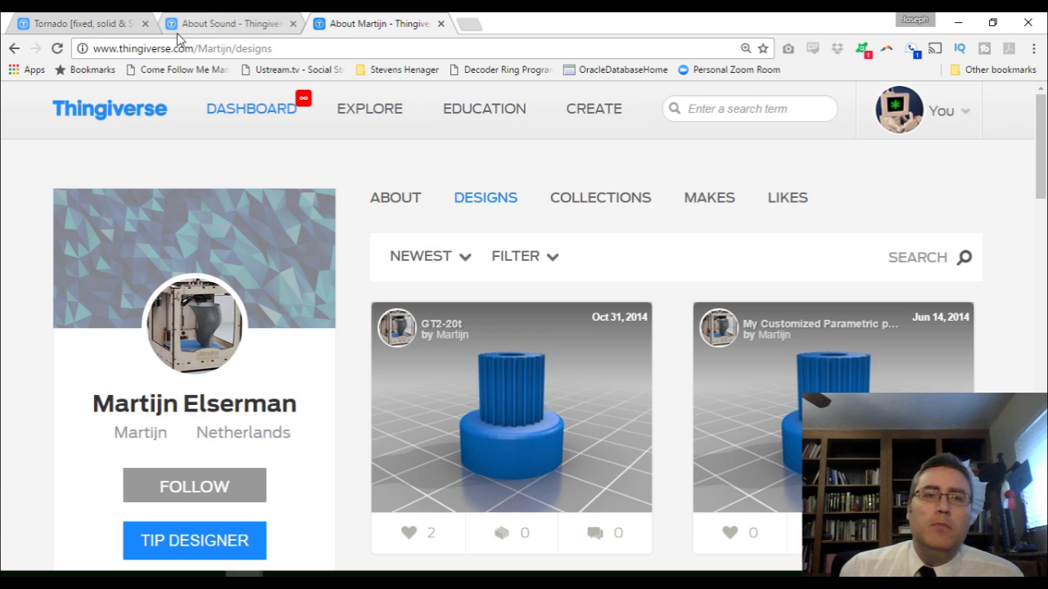
left_click(229, 23)
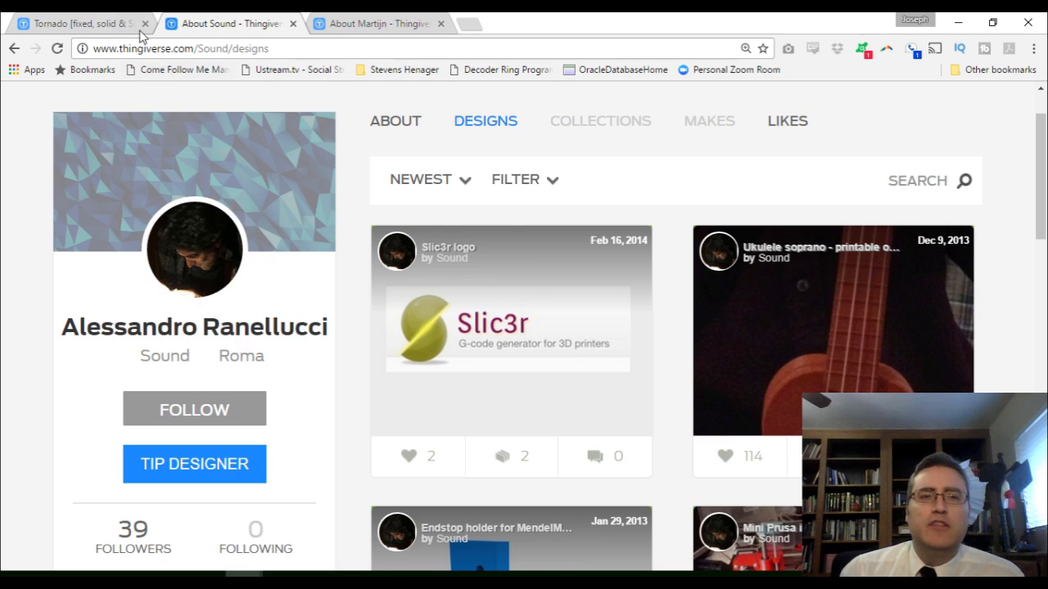
left_click(73, 22)
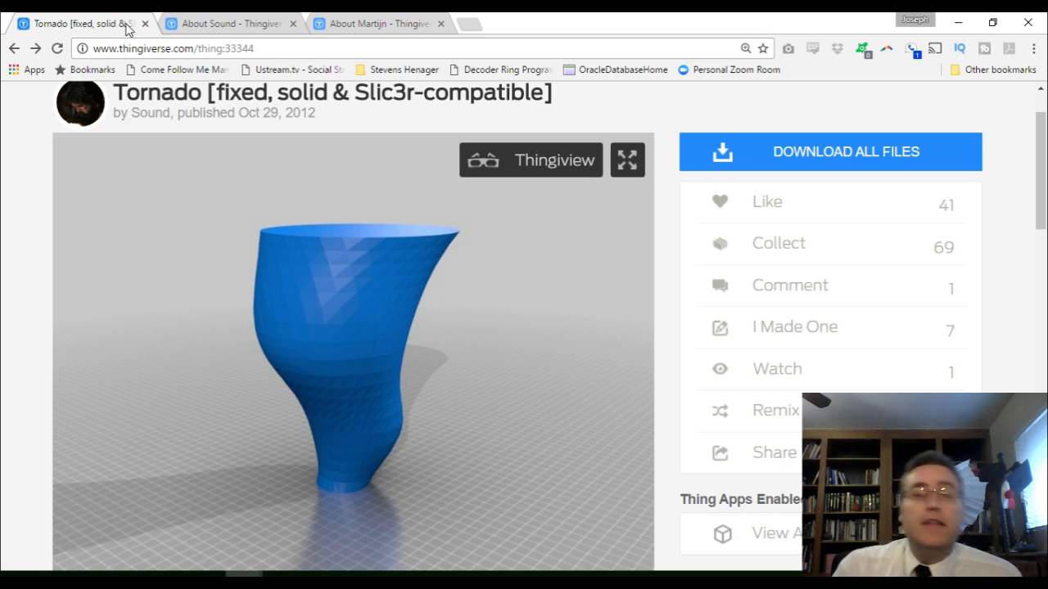
scroll("down", 3)
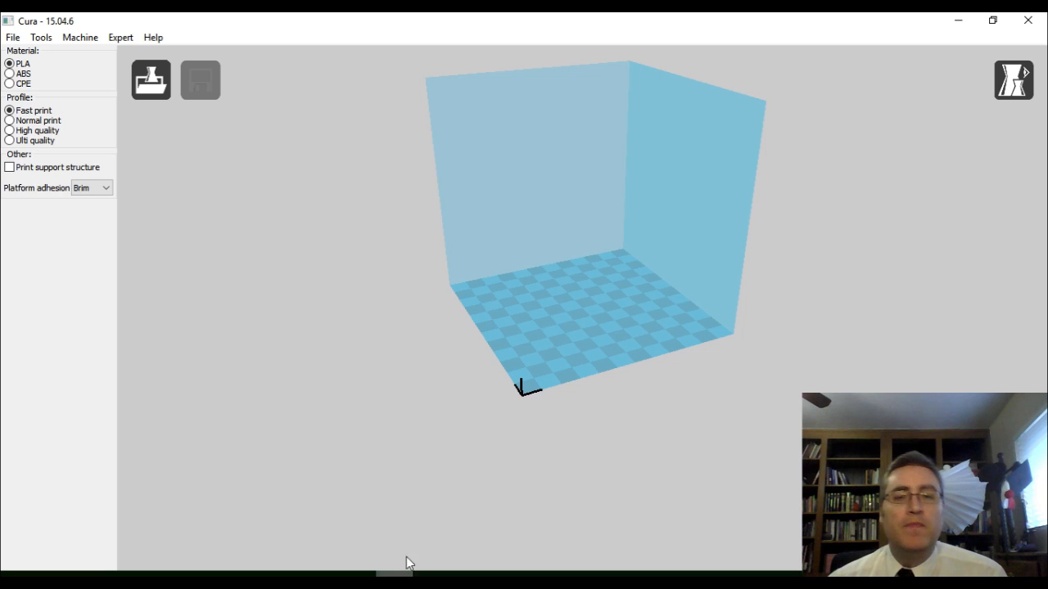
mouse_move(546, 282)
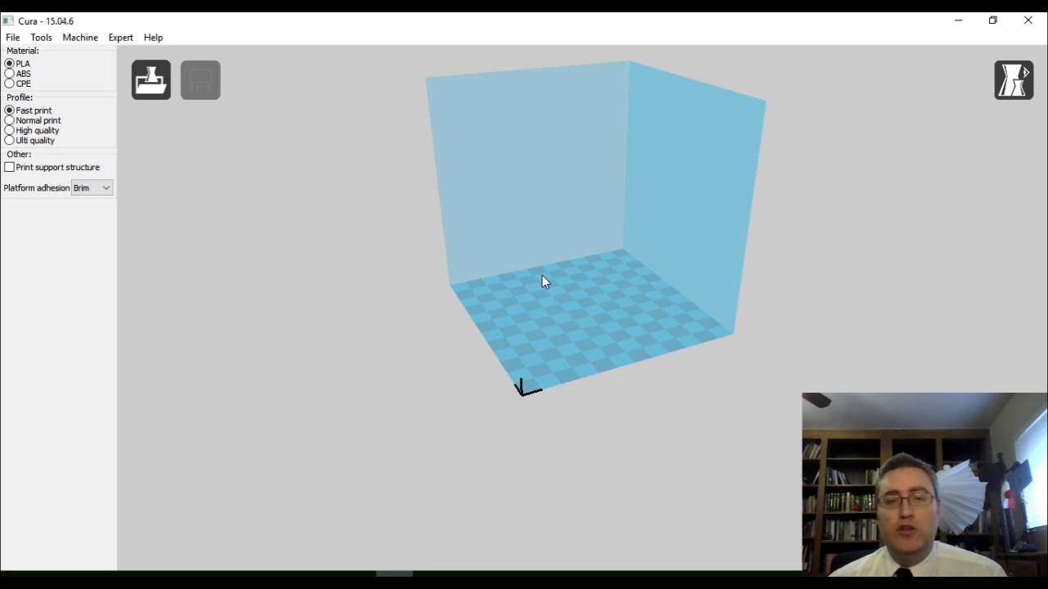
Step: Choose Load model file from the File menu and pick the Tornado STL
left_click(13, 37)
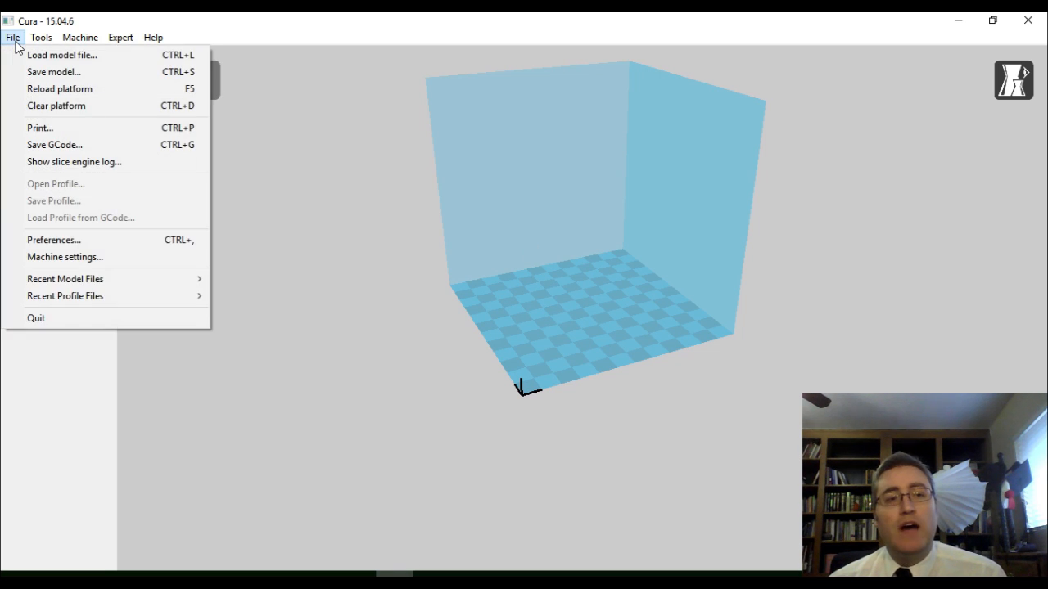
mouse_move(62, 55)
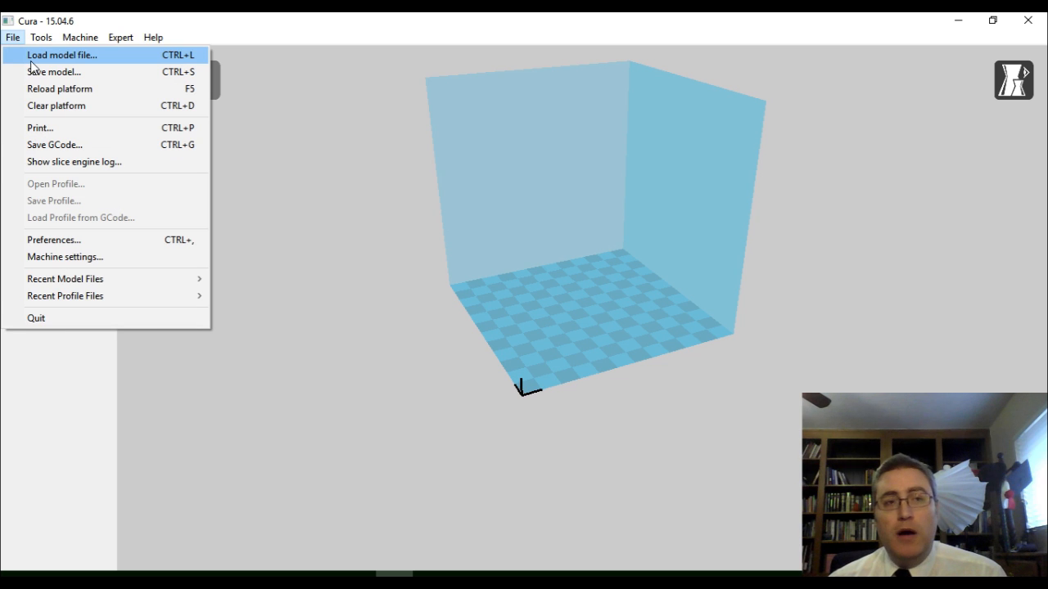
left_click(63, 55)
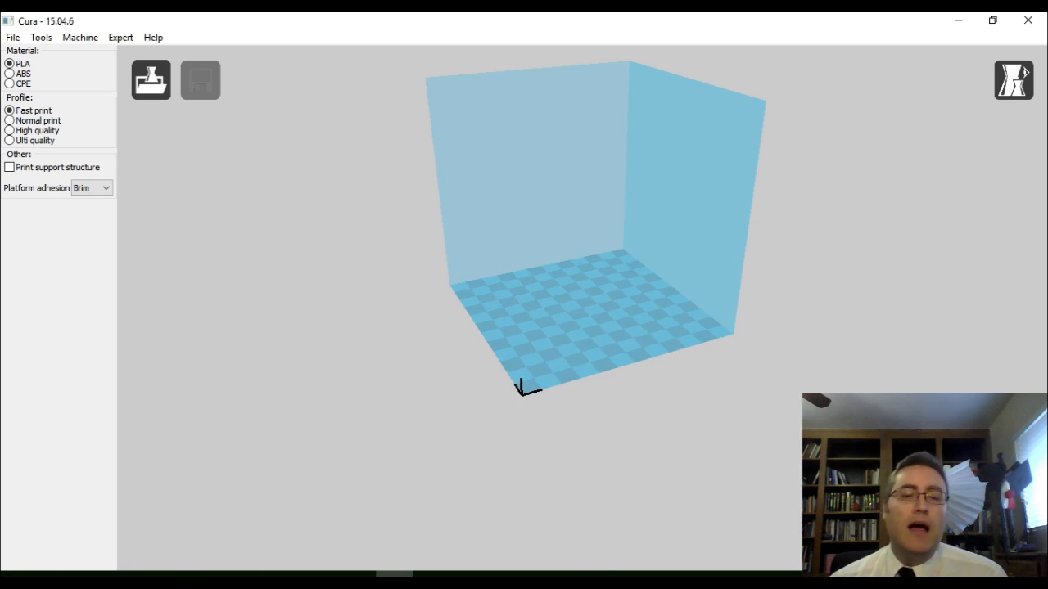
left_click(150, 79)
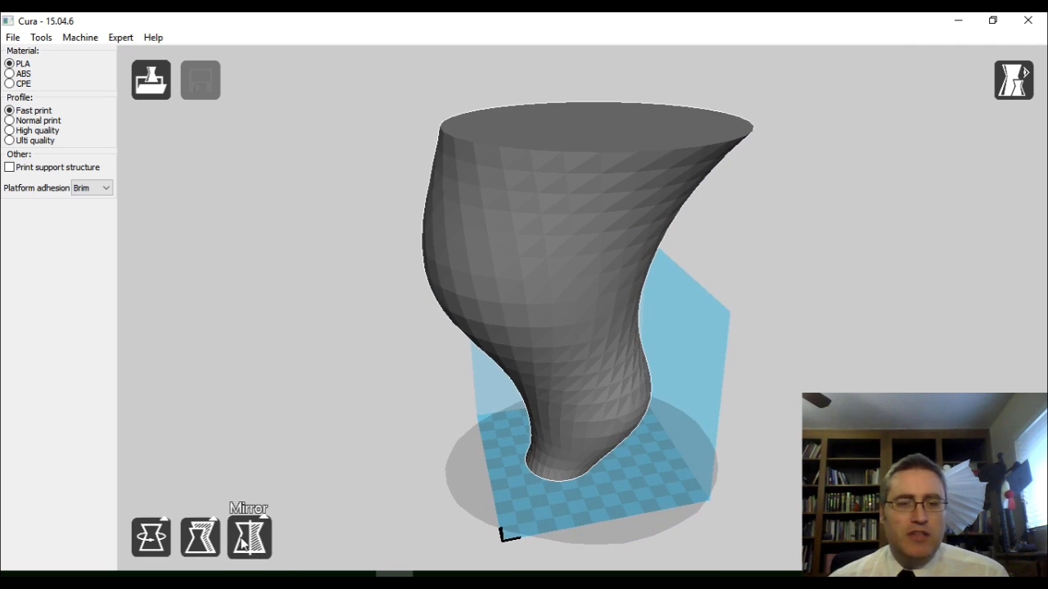
mouse_move(200, 536)
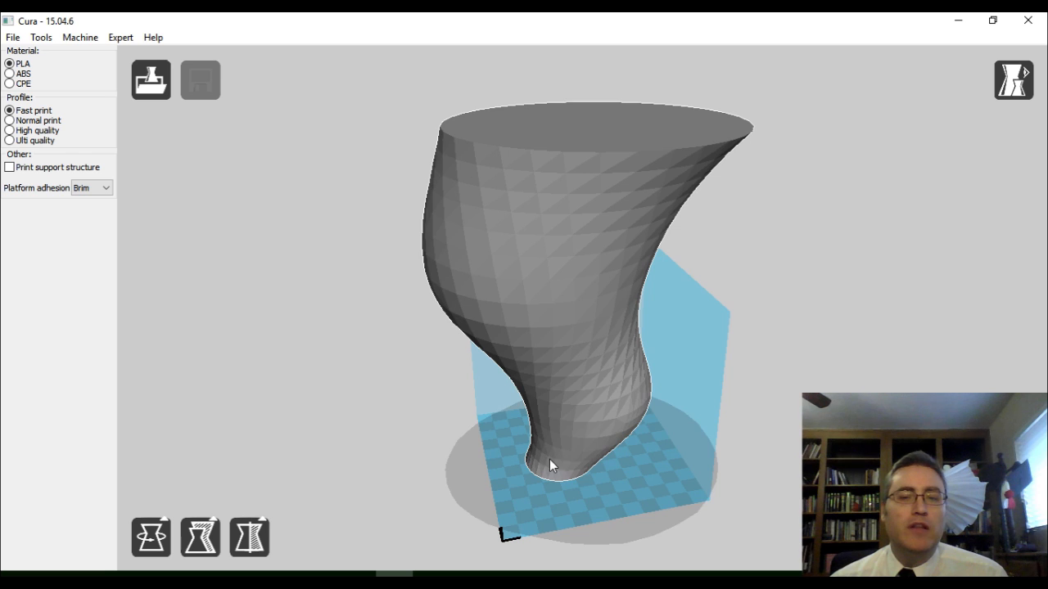
Step: Orbit around the Tornado model and select it to show its 168 × 154 × 205 mm size
left_click_drag(553, 466, 491, 503)
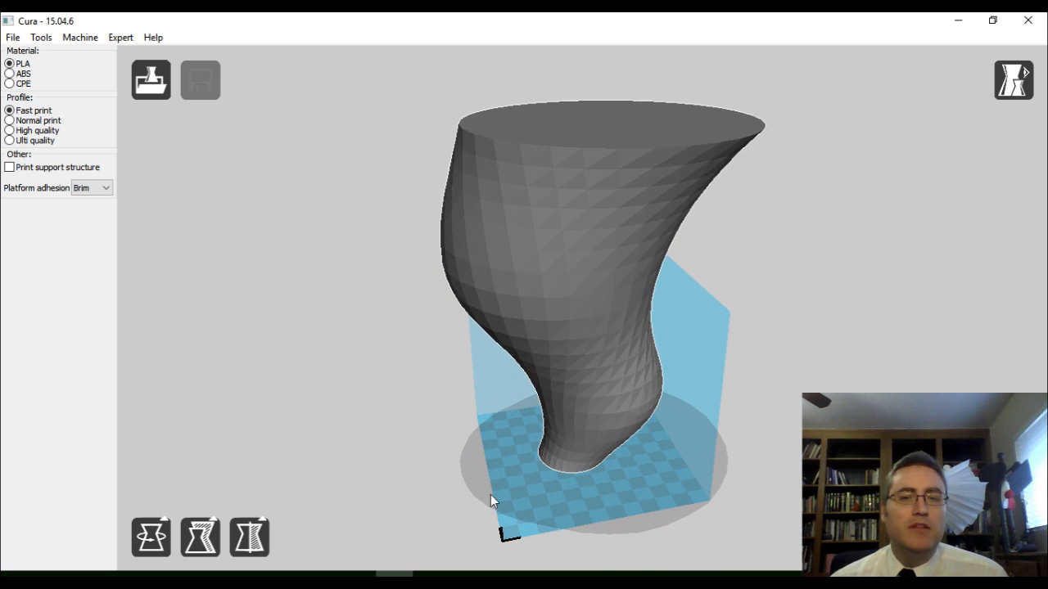
left_click(200, 537)
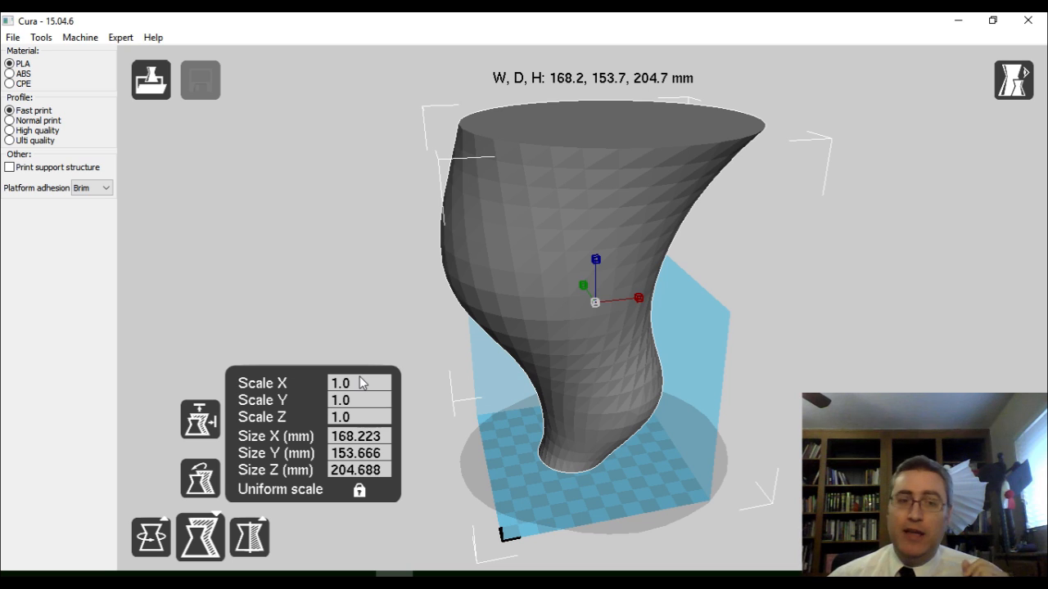
mouse_move(200, 417)
type("117")
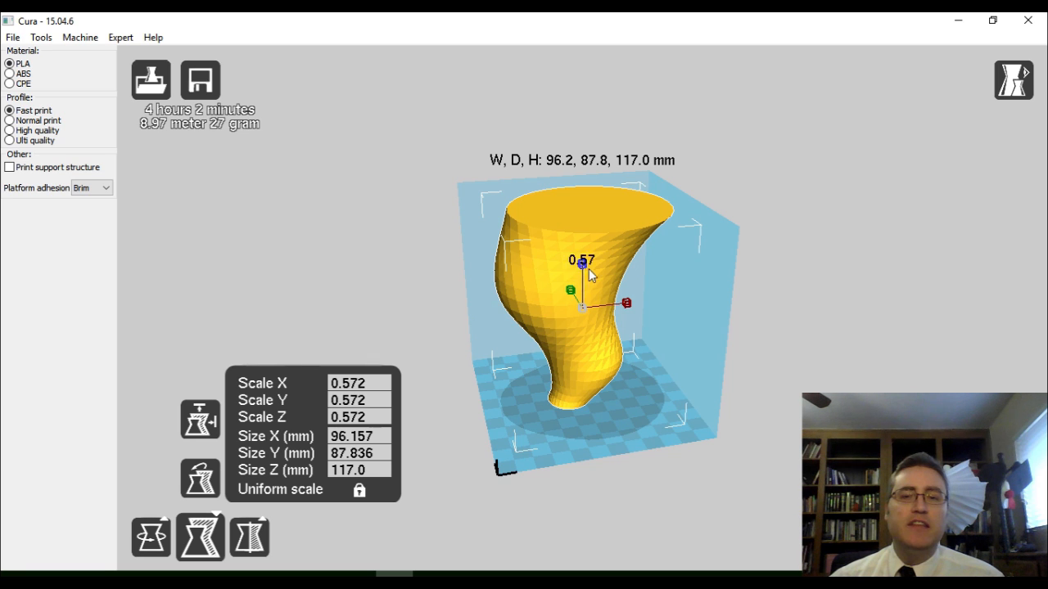
Step: Unlock uniform scaling and flatten the Tornado with a Z scale of 0.2
left_click_drag(581, 265, 583, 290)
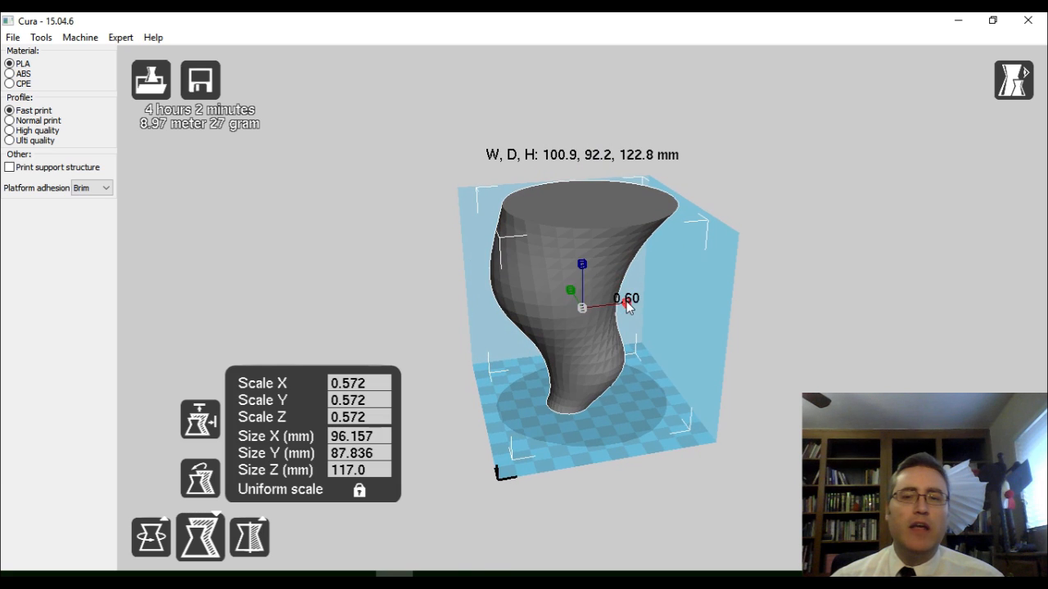
left_click_drag(626, 298, 626, 304)
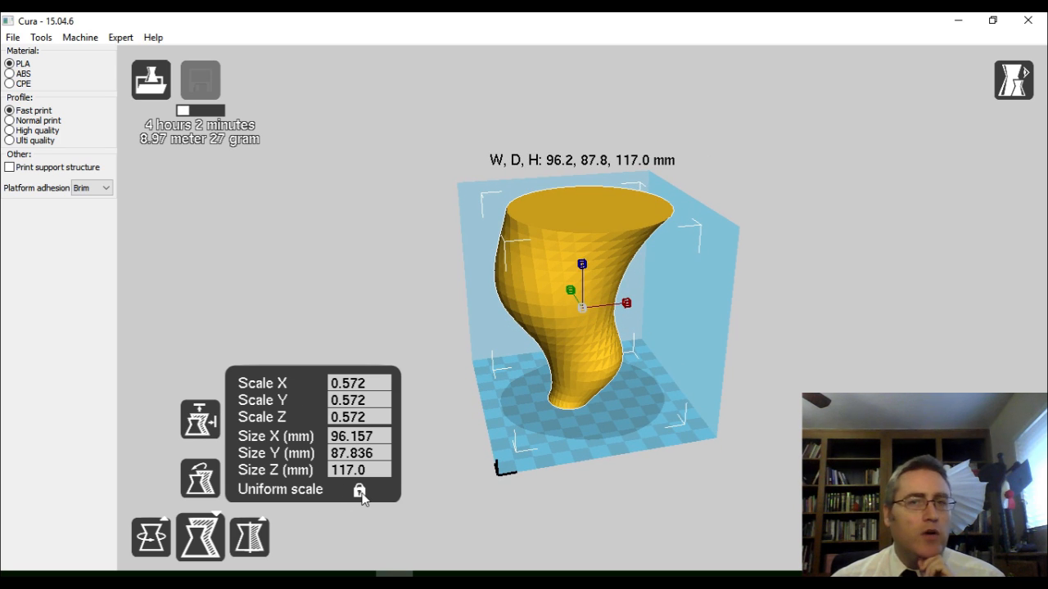
left_click(359, 490)
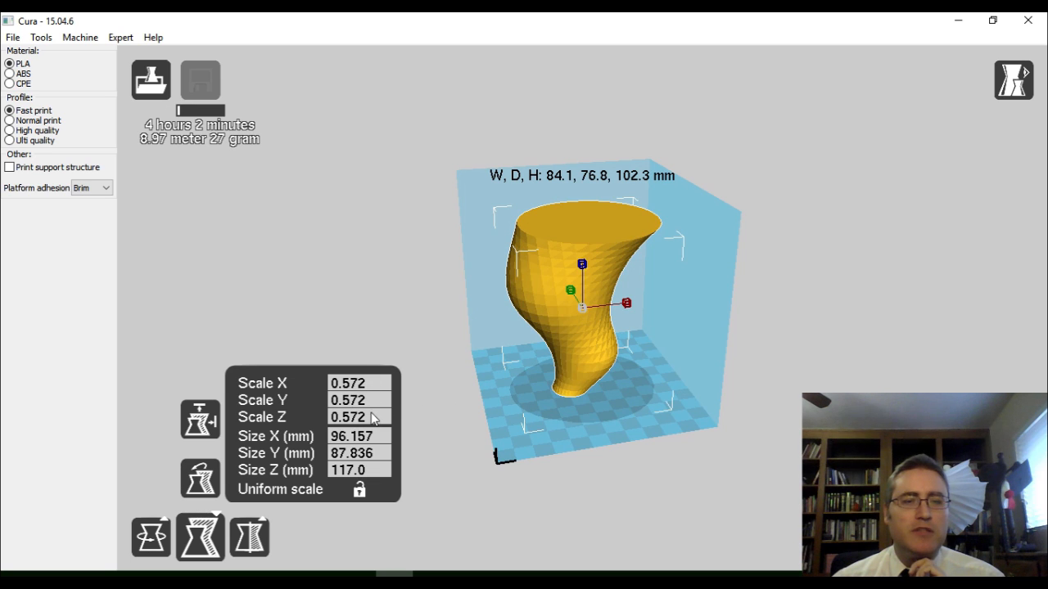
left_click(358, 417)
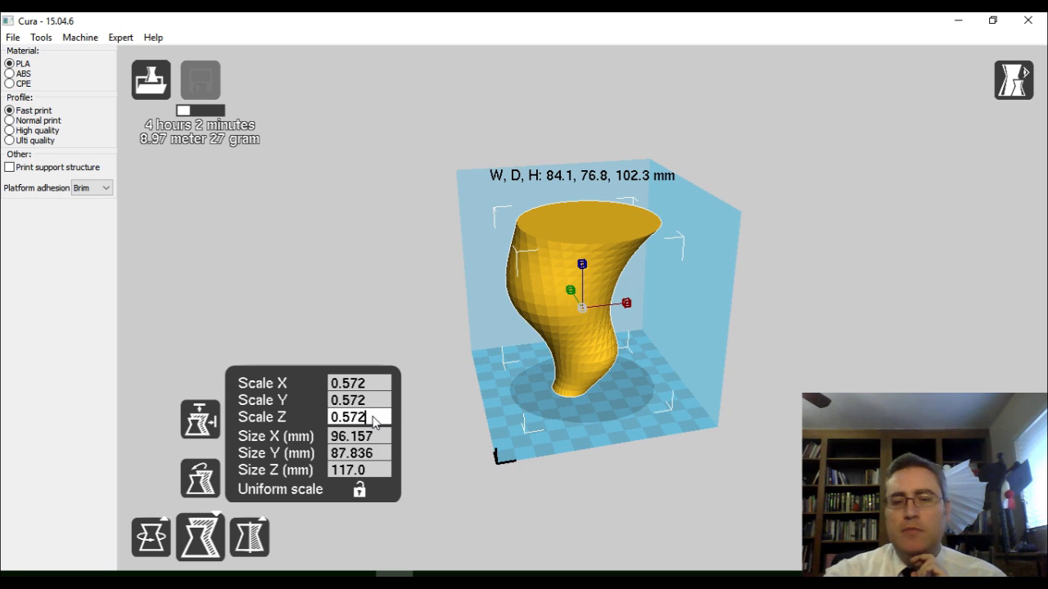
type("0.2")
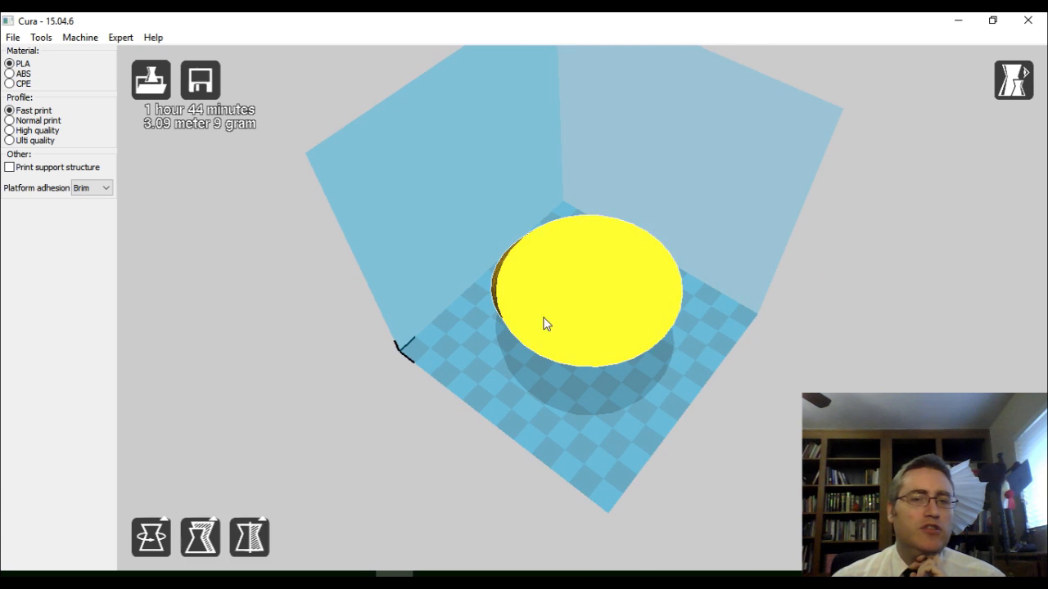
Step: Re-lock uniform scaling and scale the Tornado to 0.5 on all axes
left_click(201, 420)
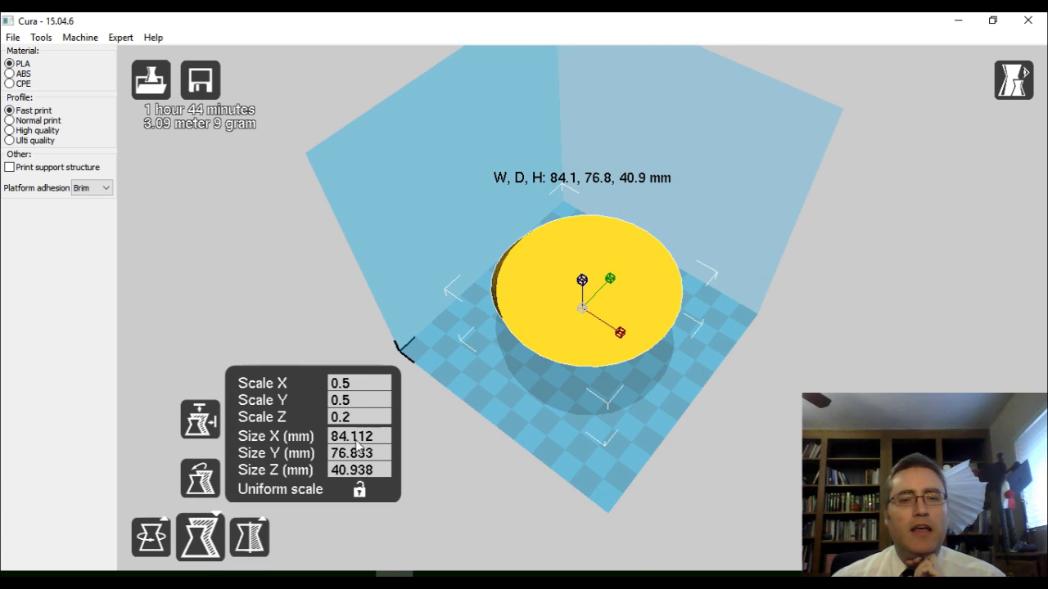
left_click(358, 400)
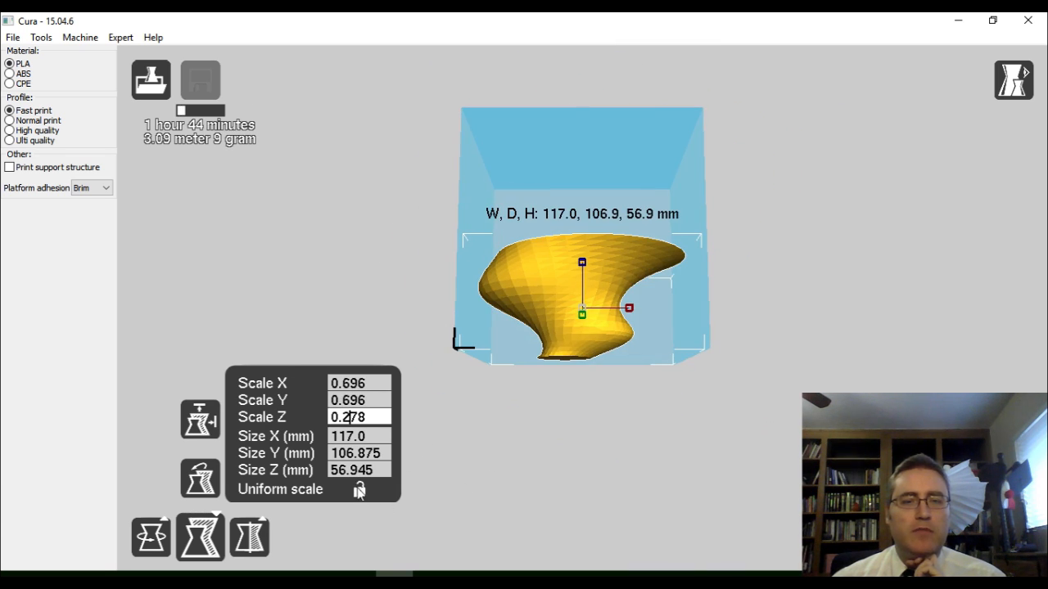
left_click(359, 488)
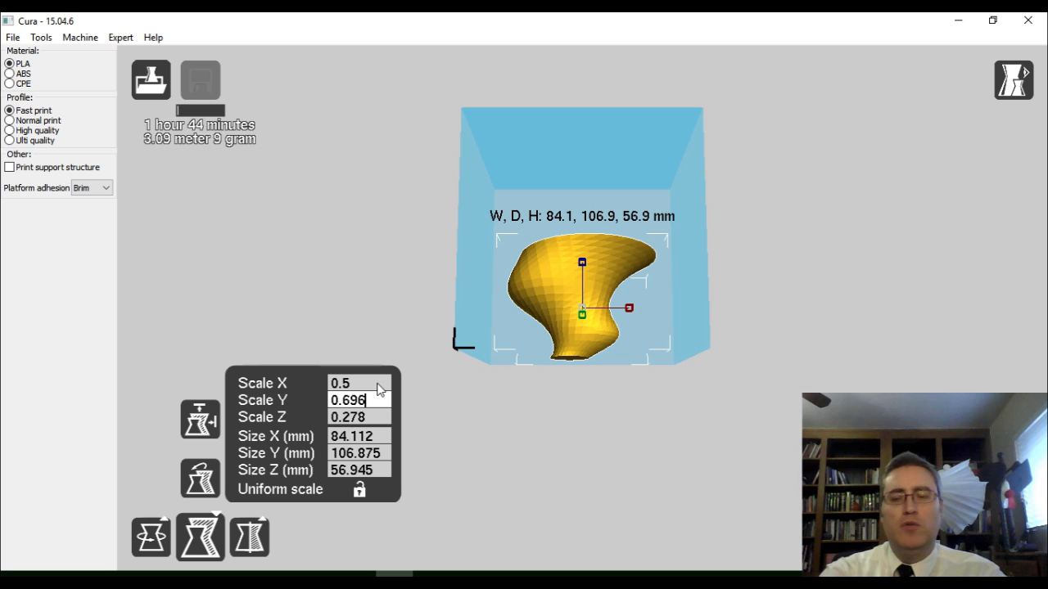
type("0.5")
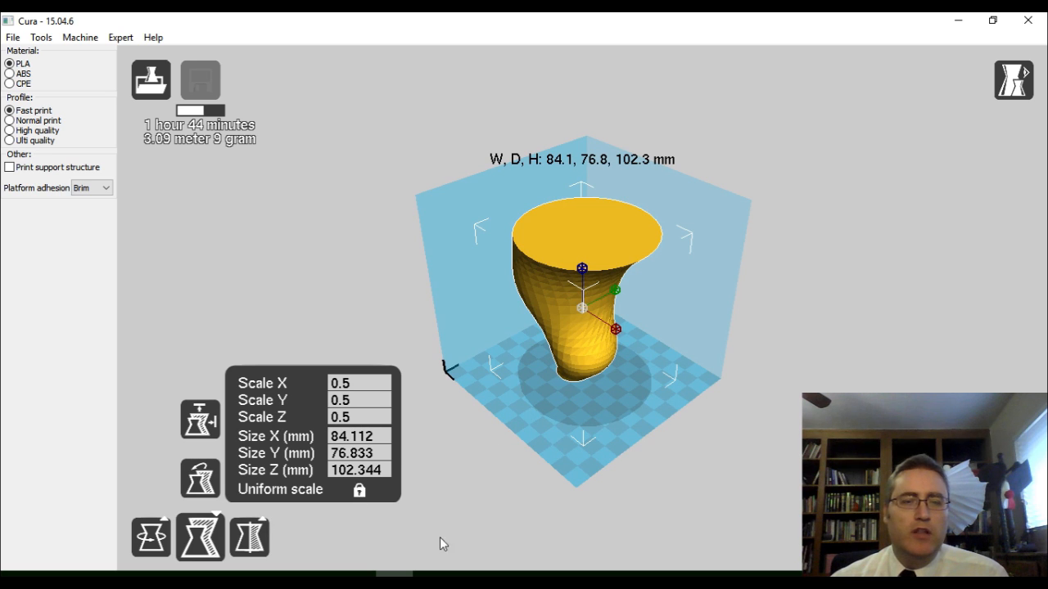
mouse_move(457, 287)
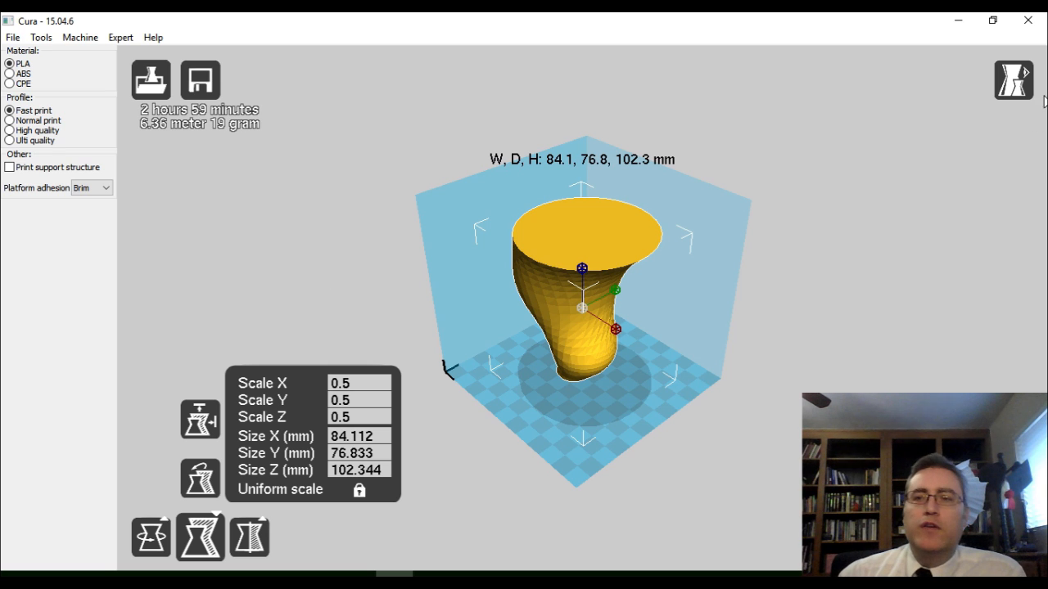
mouse_move(1013, 80)
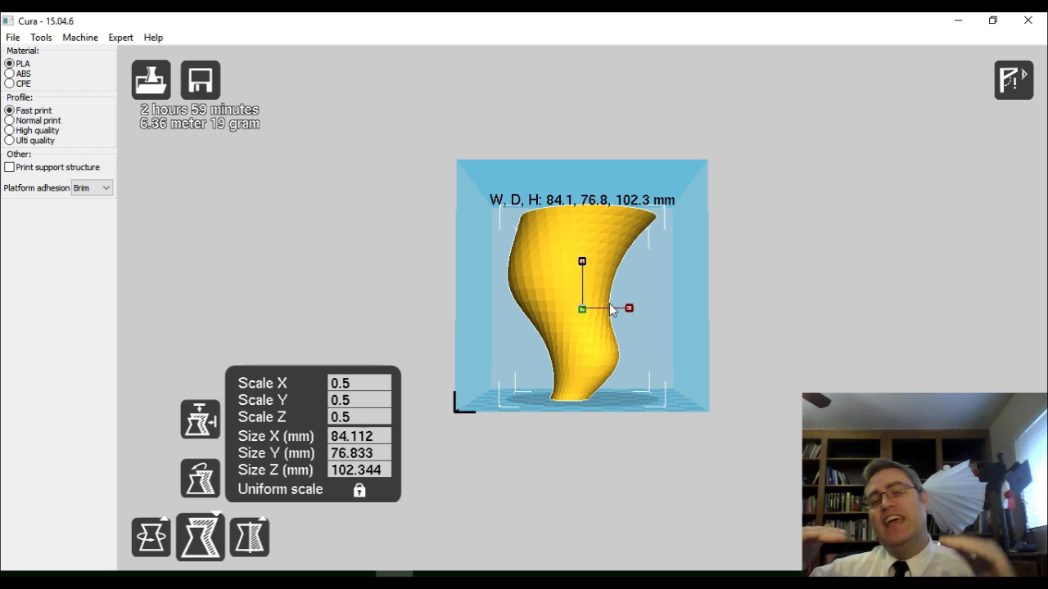
mouse_move(714, 344)
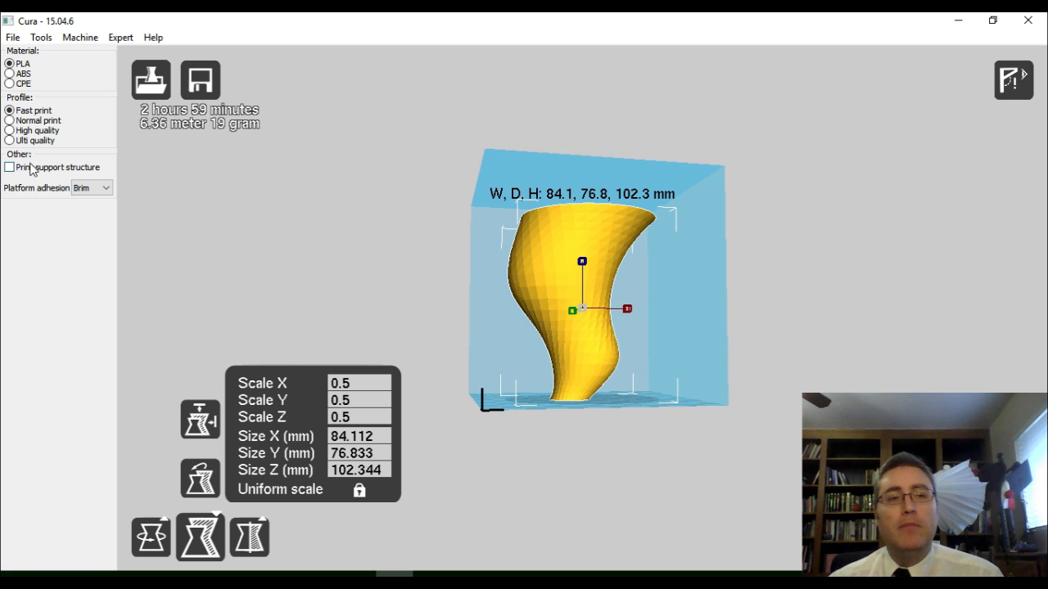
Step: Toggle Print support structure on and back off, leaving support disabled
left_click(9, 167)
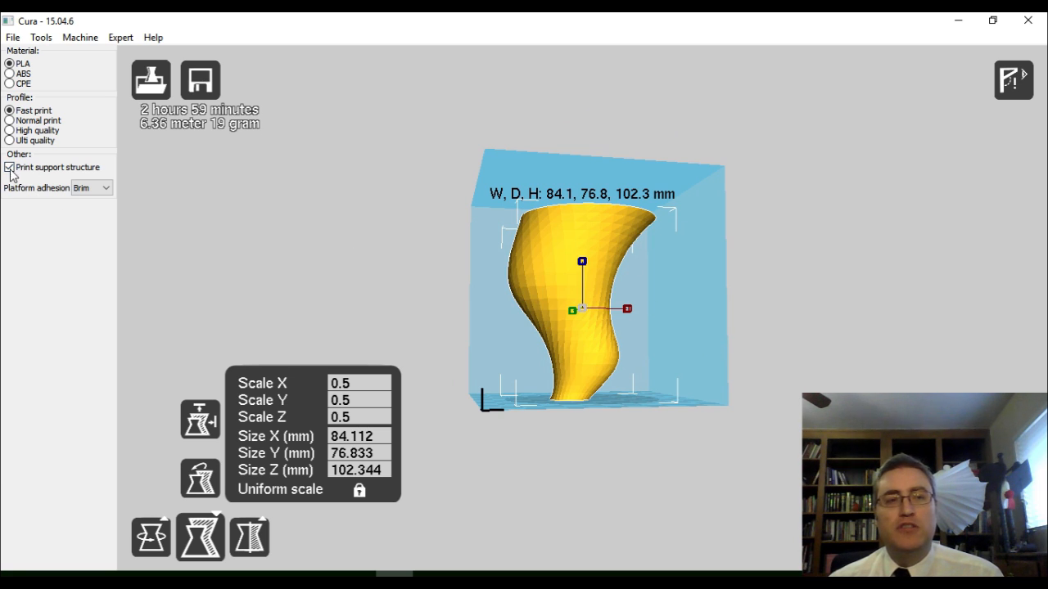
left_click(9, 167)
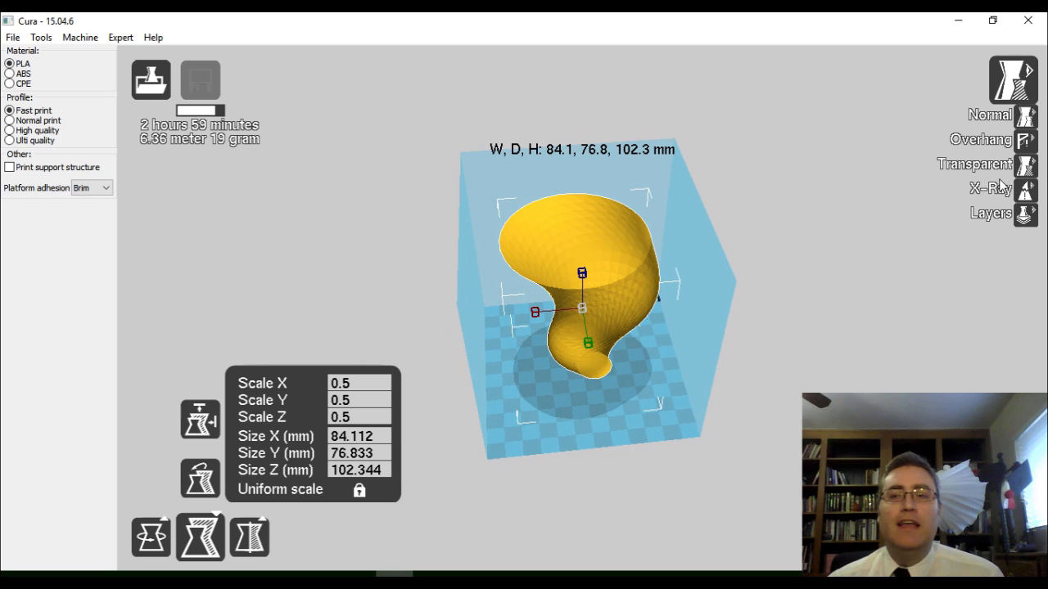
mouse_move(1030, 178)
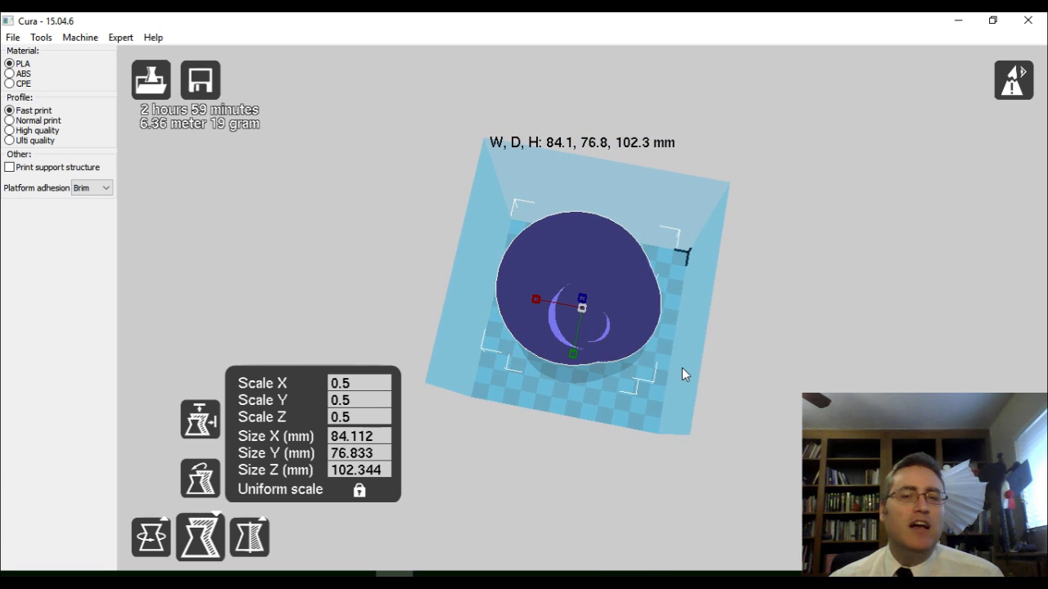
Step: Orbit down into the vase to check overhangs, then reopen the view mode list
left_click_drag(685, 374, 665, 342)
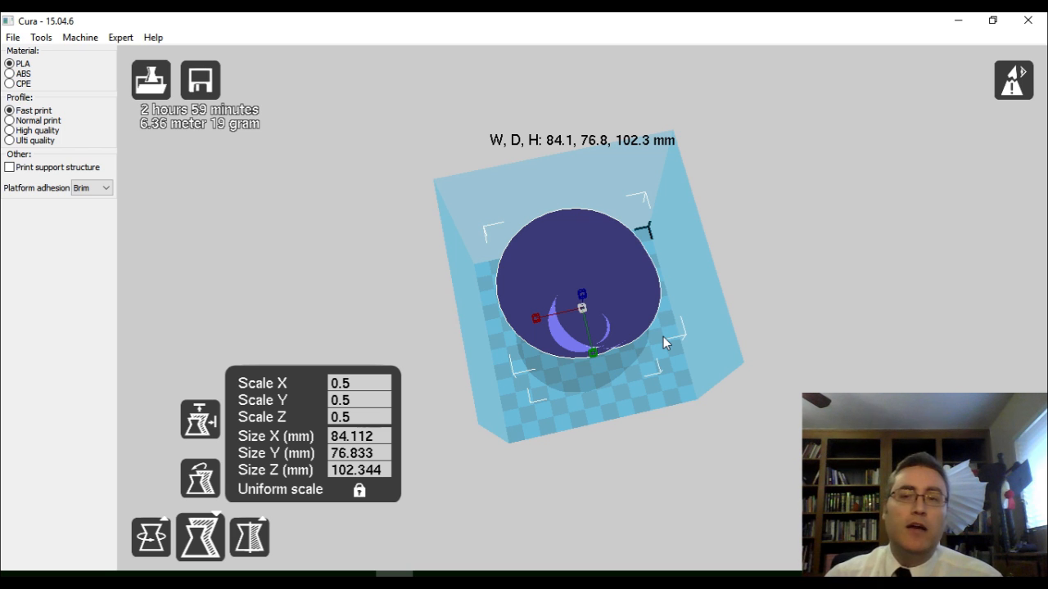
mouse_move(705, 363)
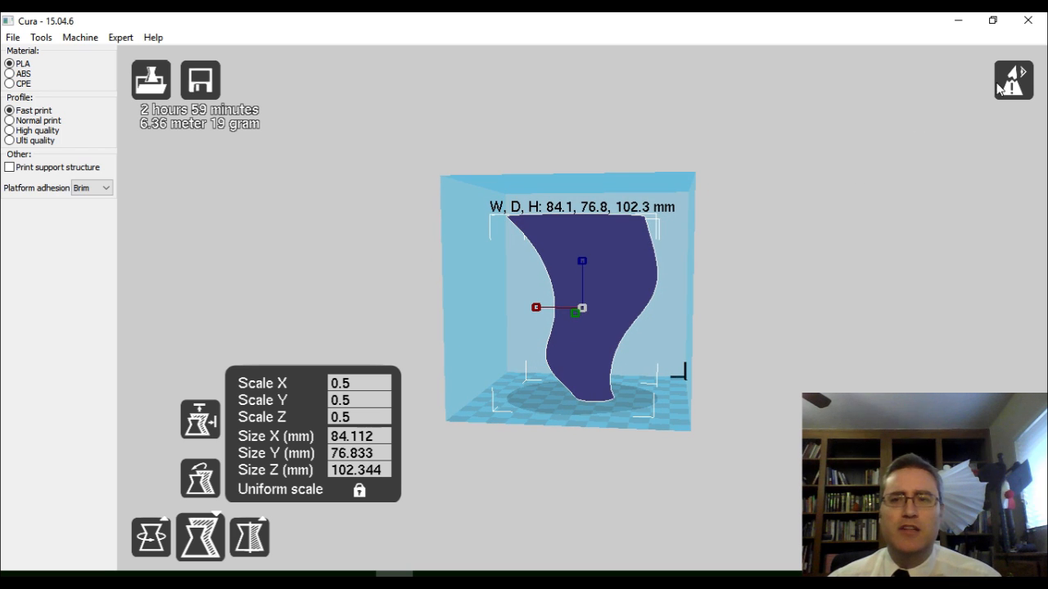
left_click(1012, 79)
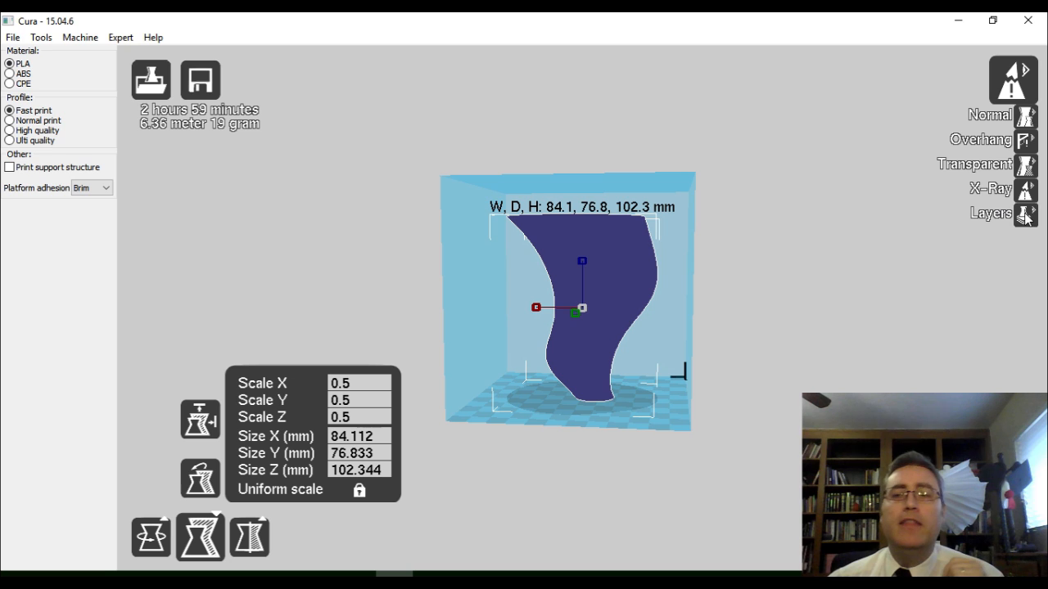
Step: Switch to Layers view and inspect the mid-height infill and bottom brim layers
left_click(1012, 213)
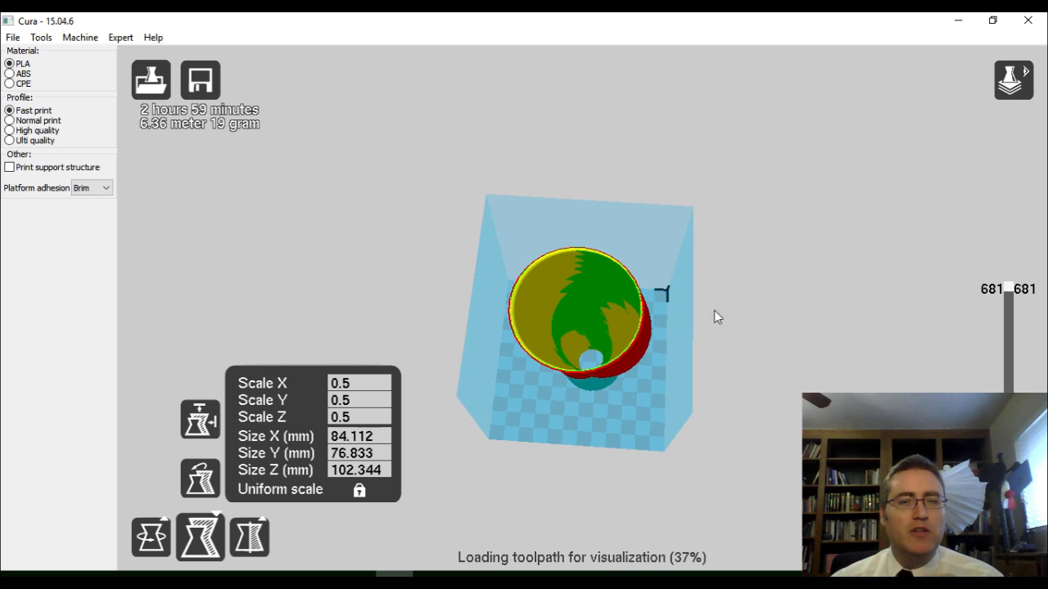
left_click_drag(716, 317, 577, 381)
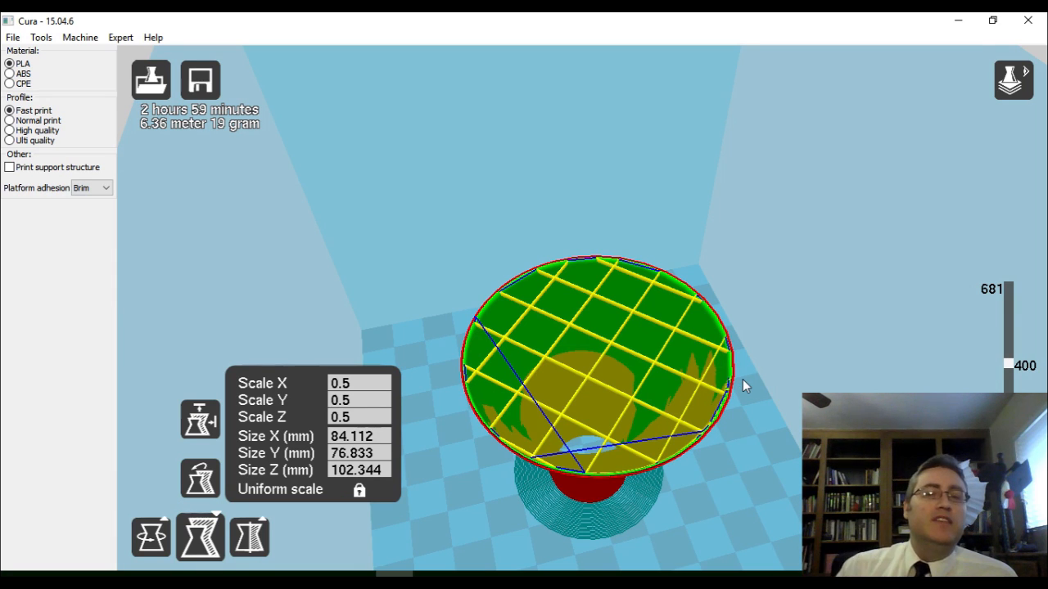
mouse_move(1015, 370)
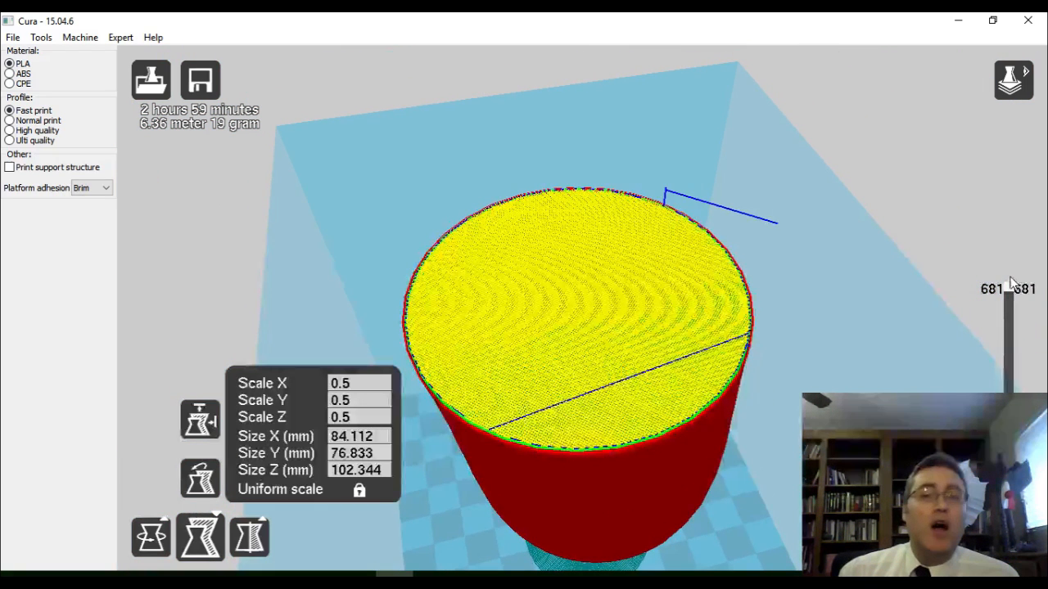
left_click(91, 188)
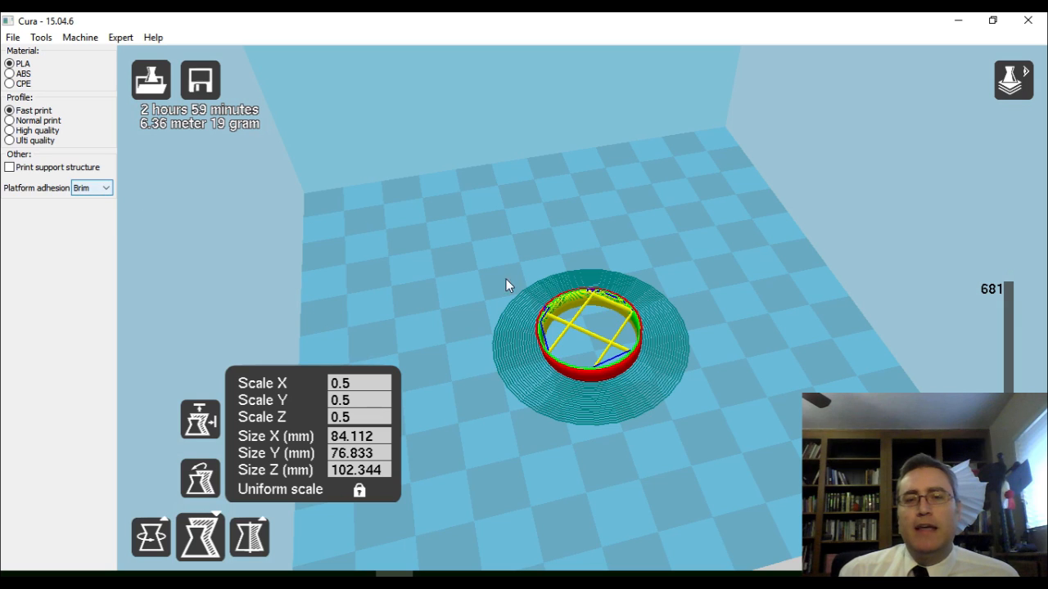
left_click(93, 188)
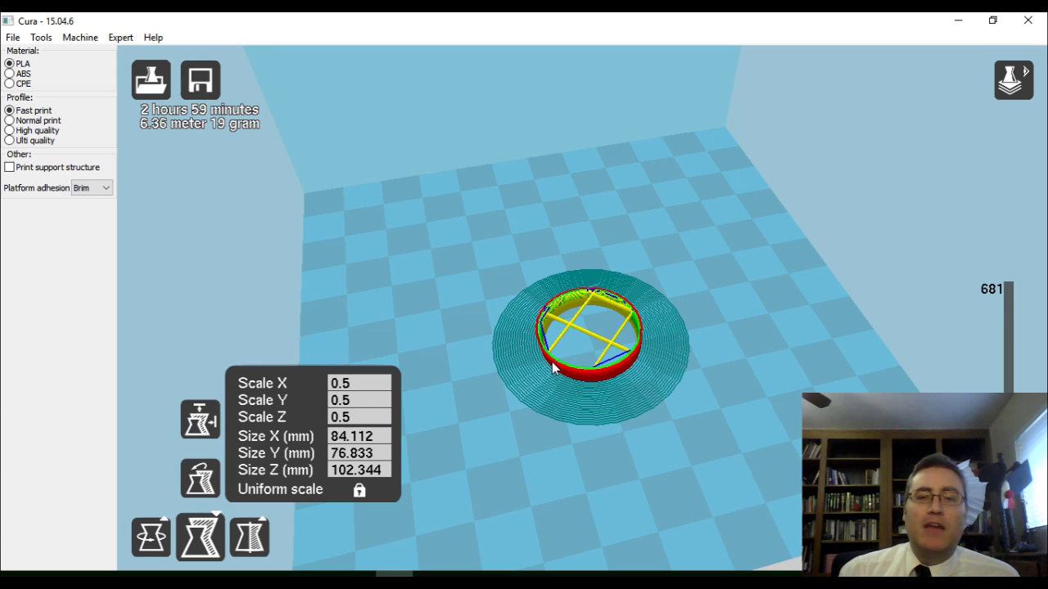
mouse_move(516, 379)
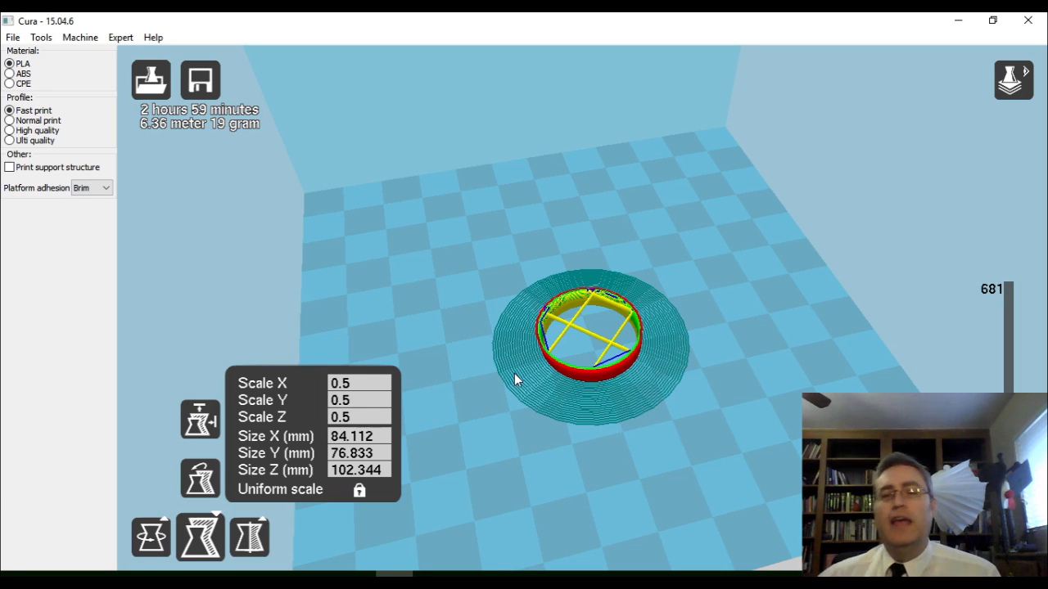
mouse_move(569, 268)
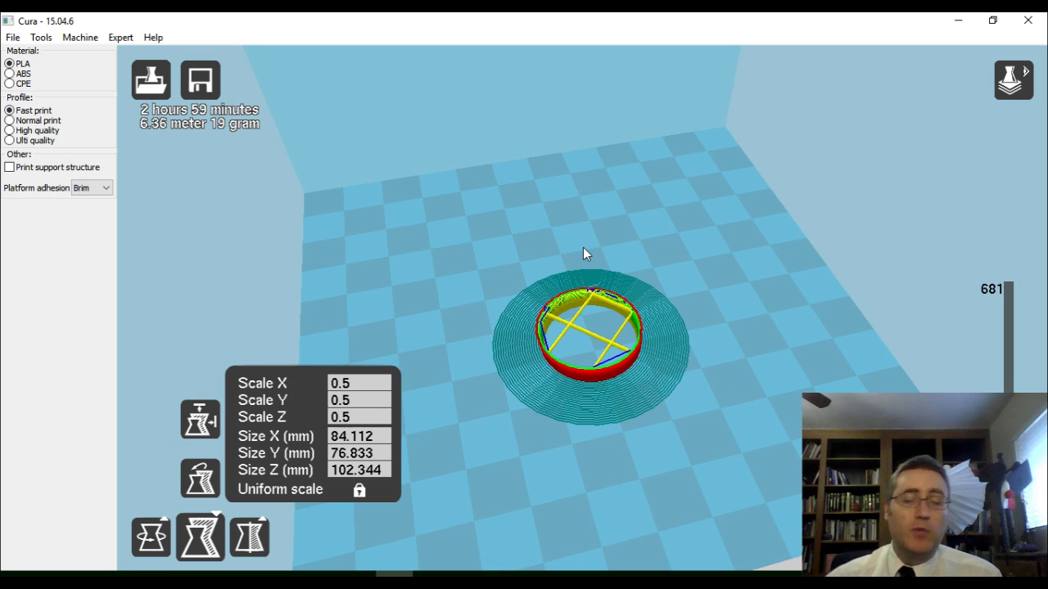
mouse_move(588, 230)
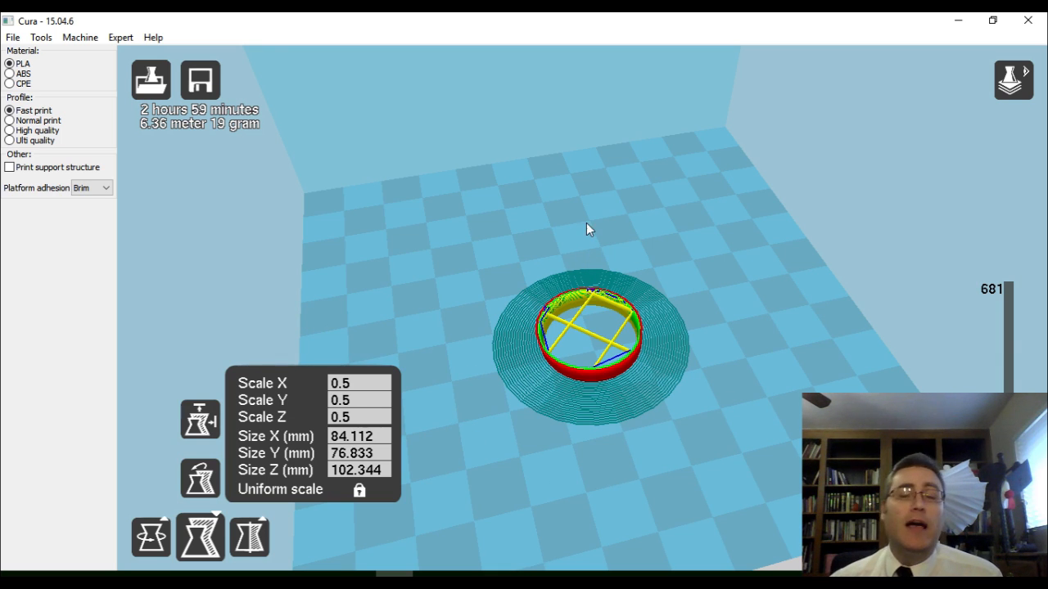
mouse_move(555, 210)
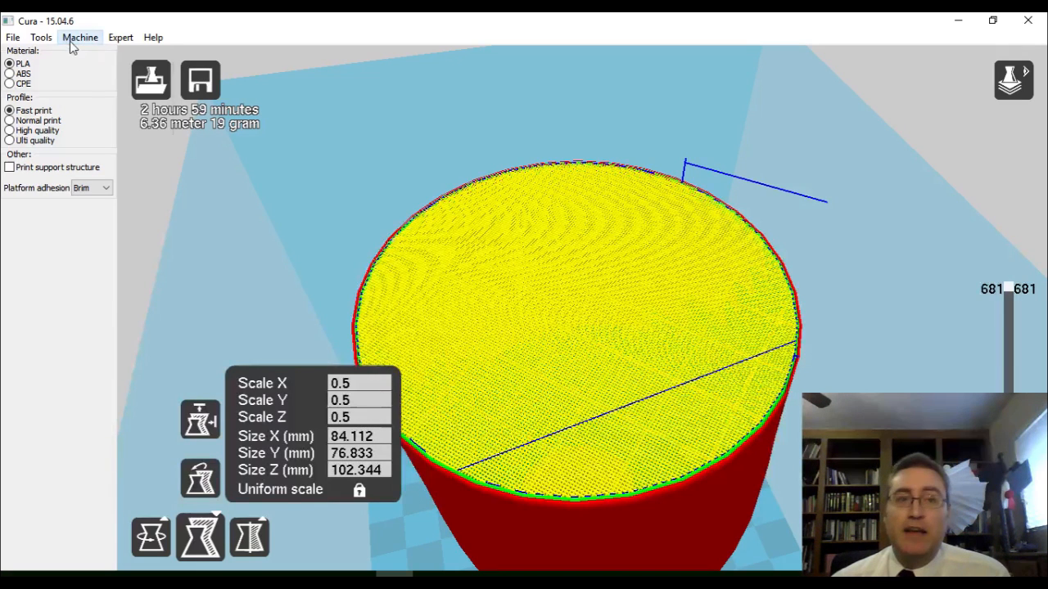
Step: Switch to full settings from the Expert menu, copying the quickprint profile
left_click(120, 37)
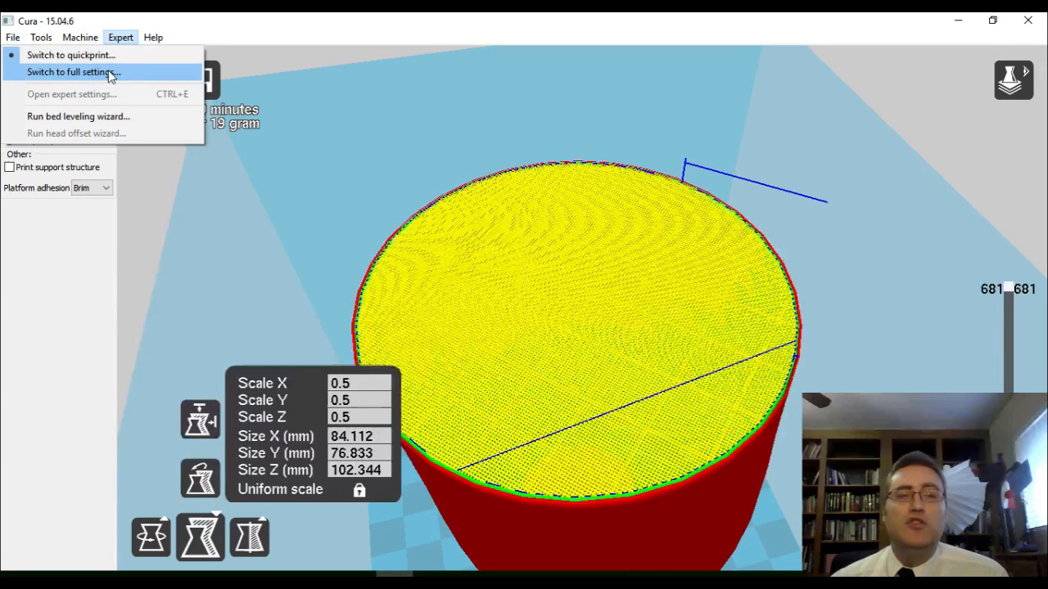
left_click(74, 72)
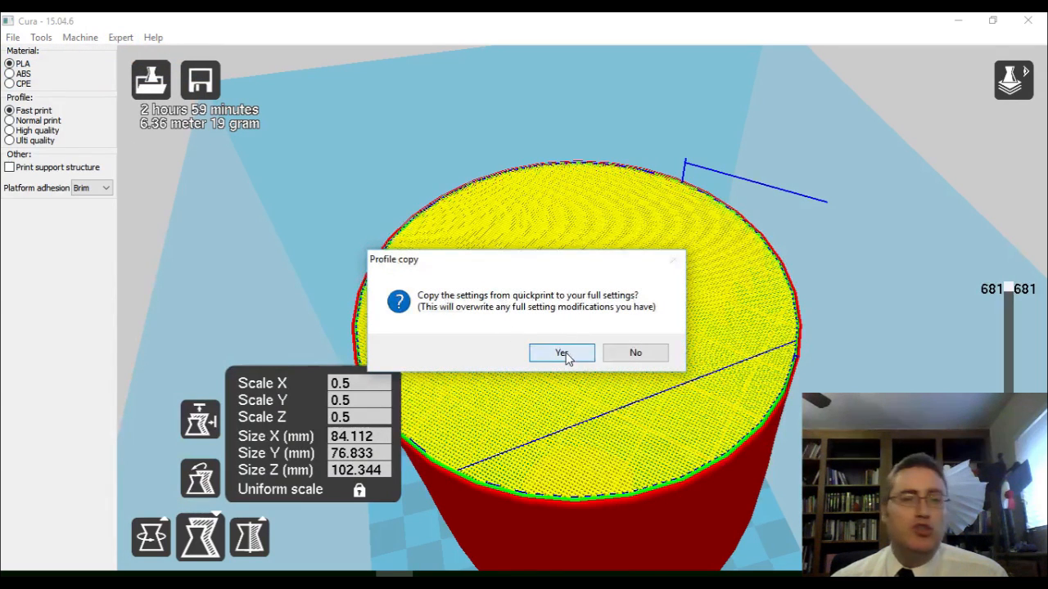
left_click(562, 353)
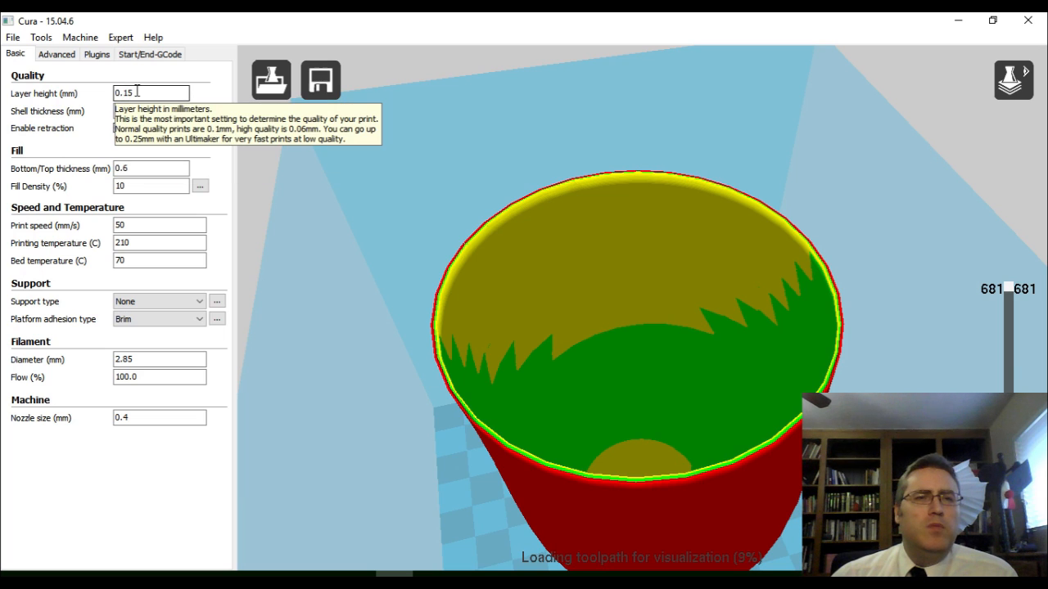
Step: Review shell thickness and brim settings, then bring up the platform adhesion type list
left_click(151, 111)
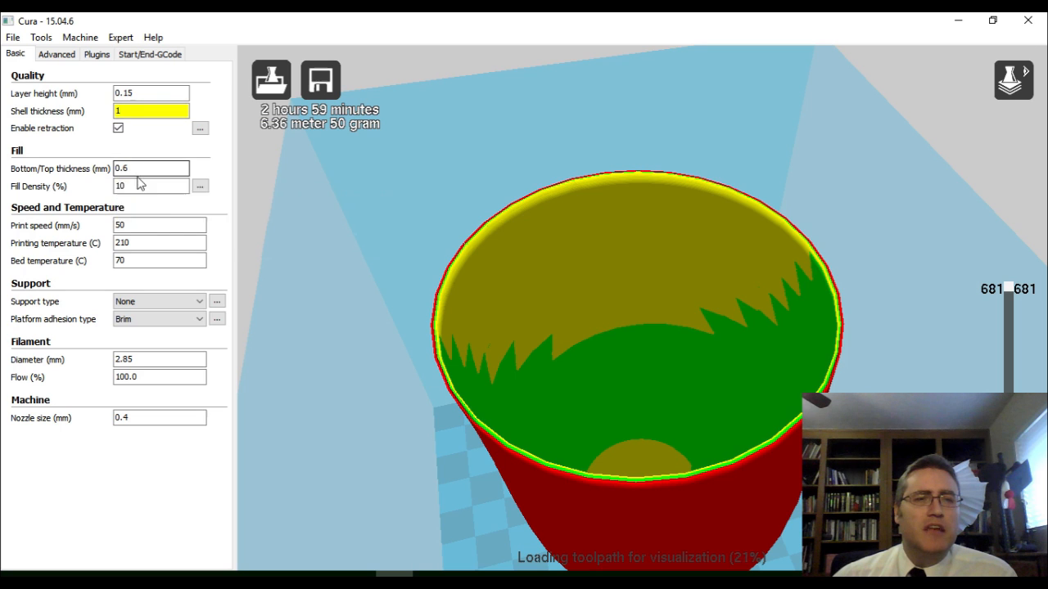
mouse_move(152, 185)
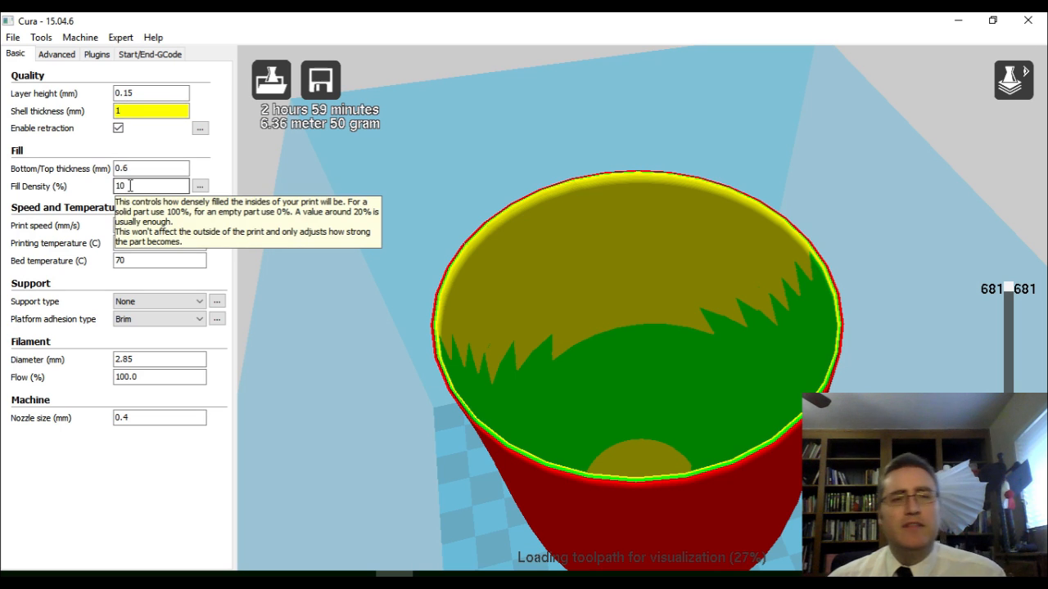
mouse_move(160, 318)
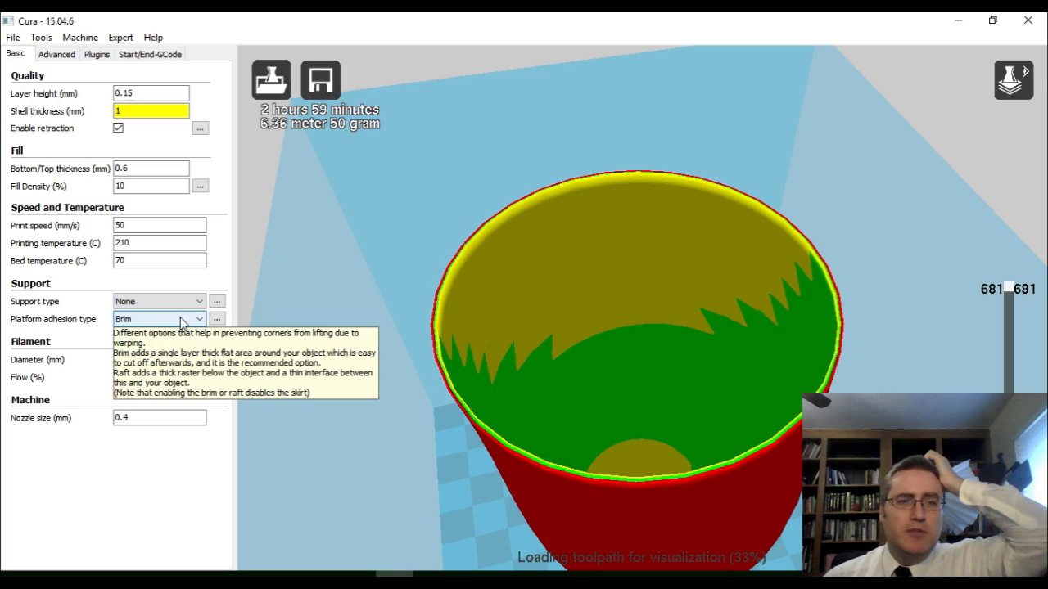
mouse_move(216, 319)
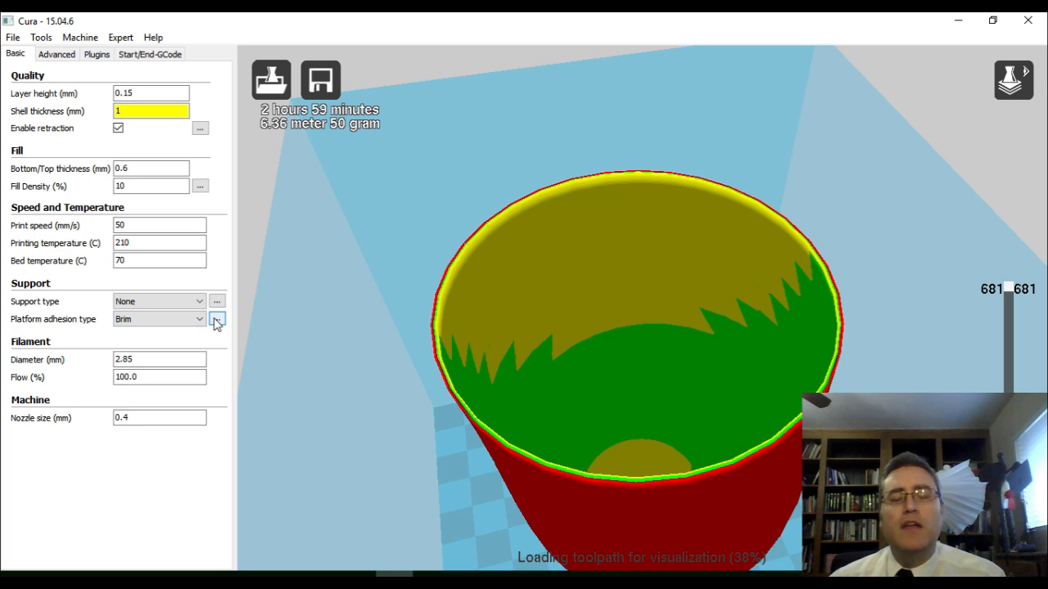
left_click(217, 319)
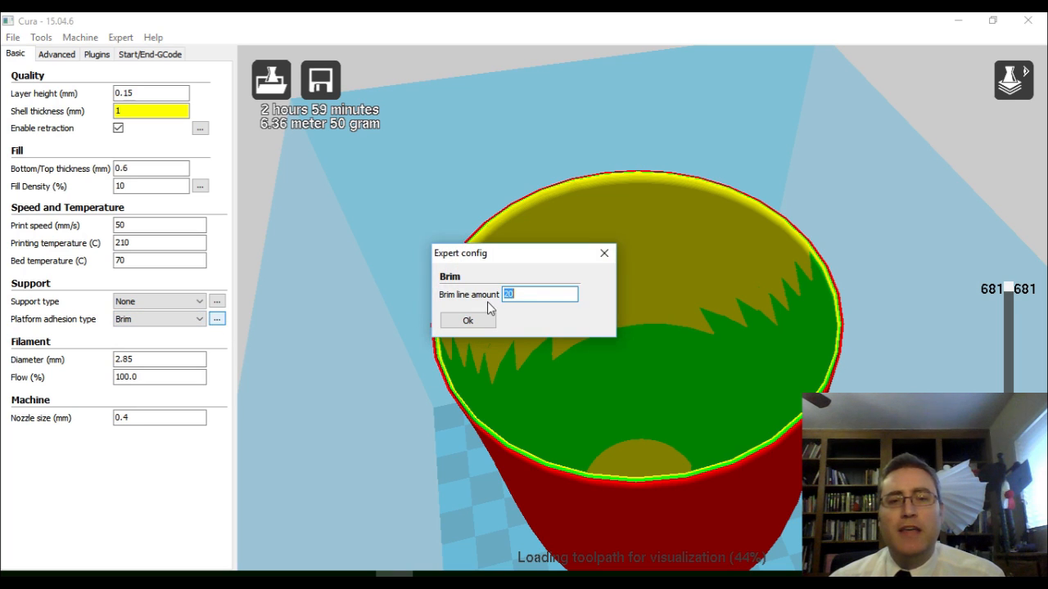
mouse_move(508, 295)
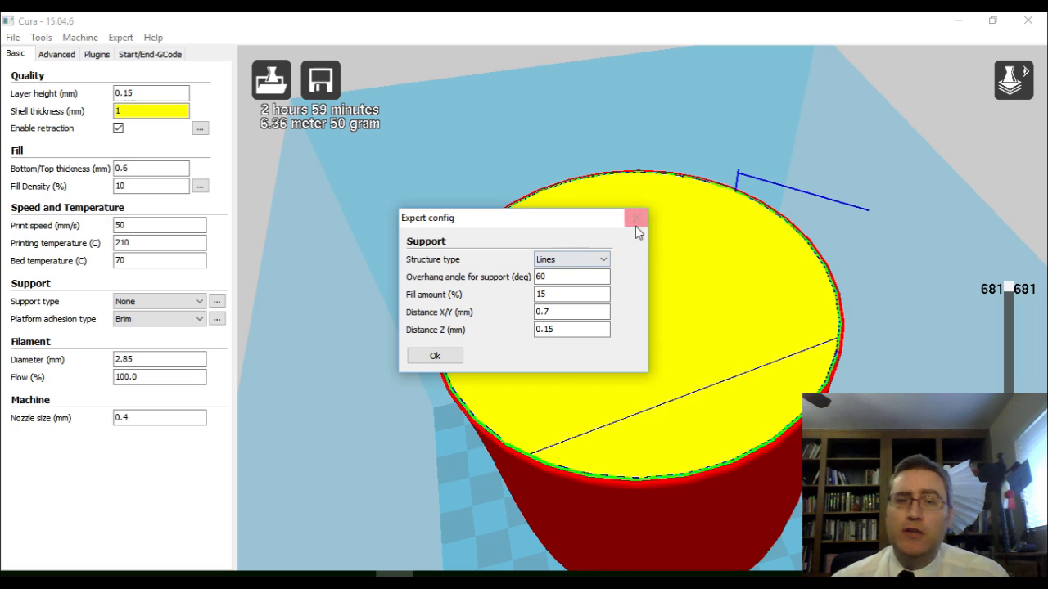
left_click(637, 218)
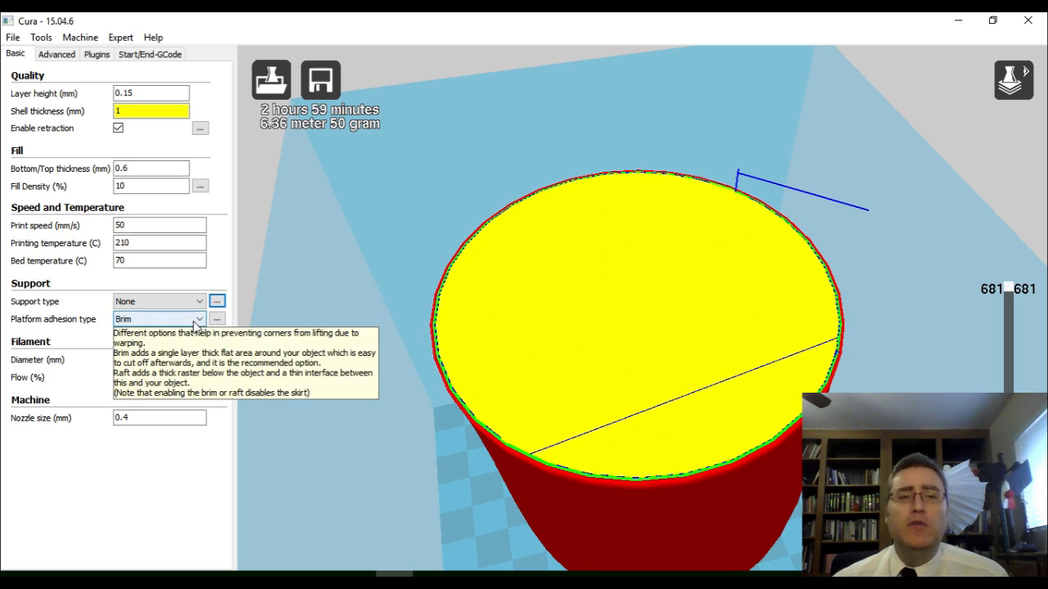
left_click(159, 319)
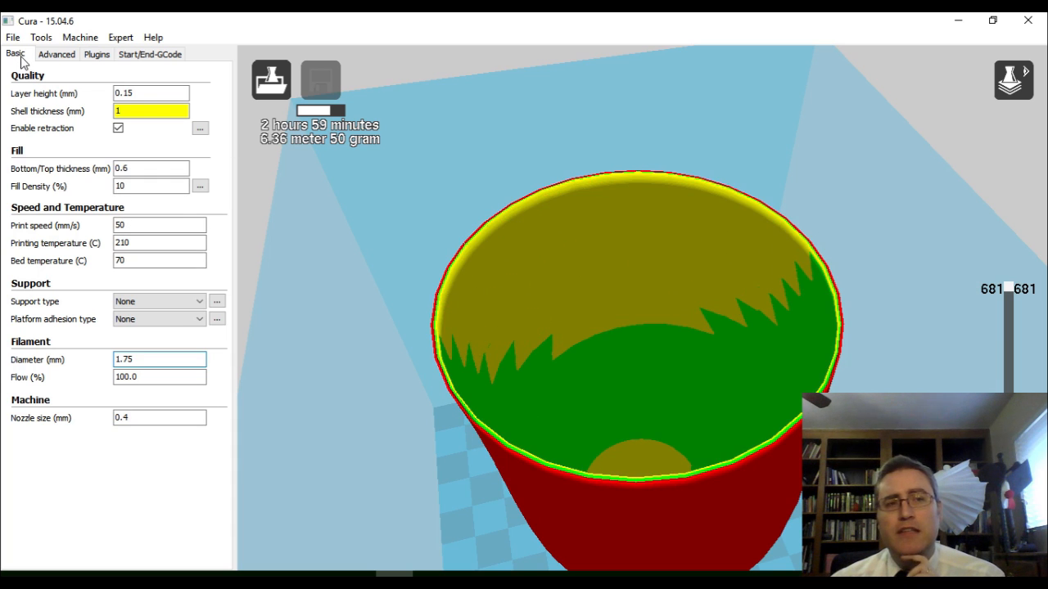
Step: Browse the Advanced and Plugins tabs, ending on the Start/End-GCode scripts
left_click(56, 54)
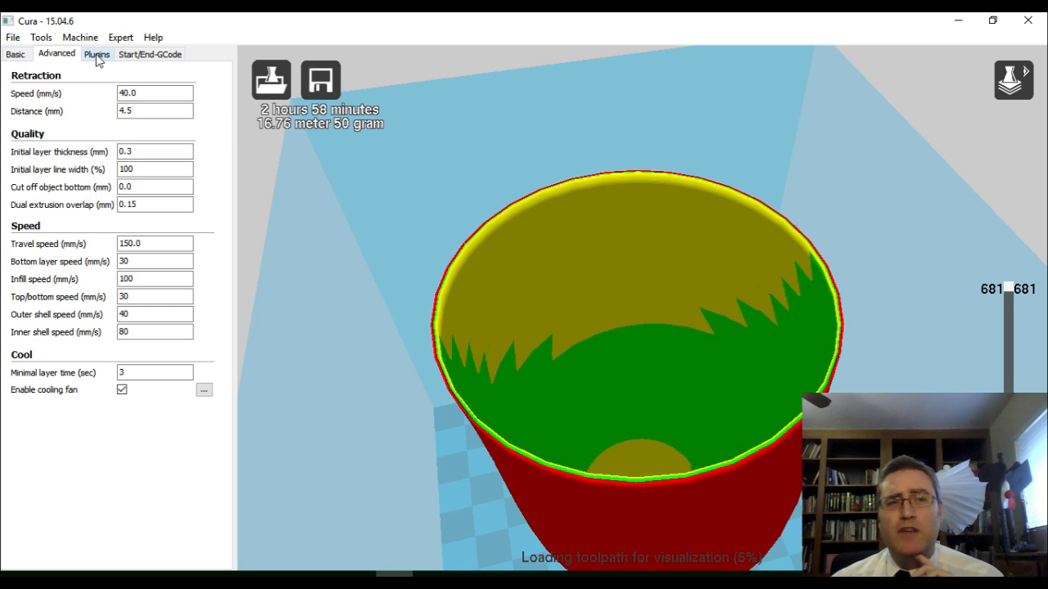
left_click(97, 54)
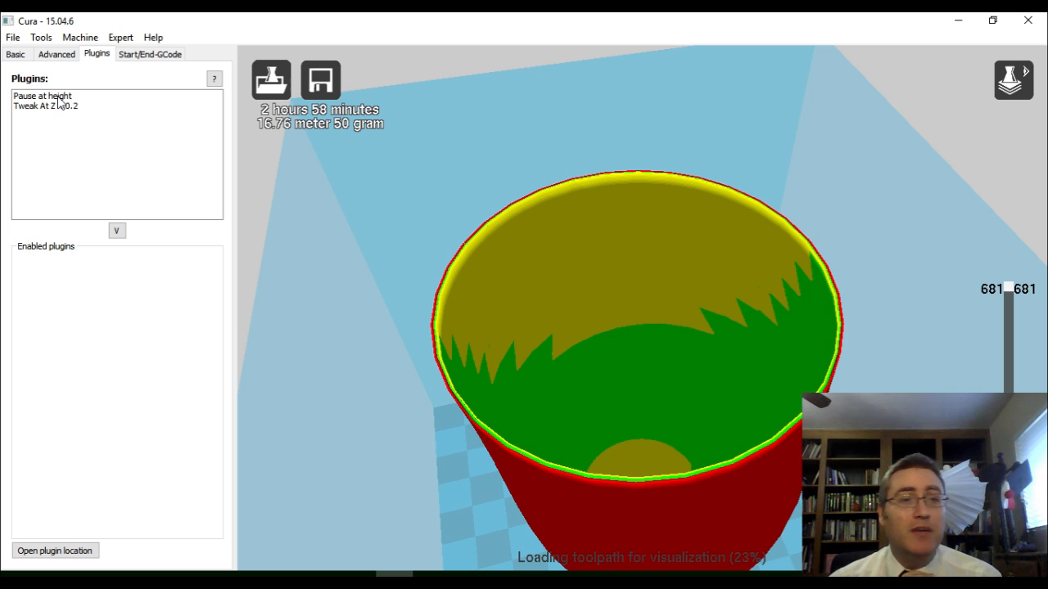
left_click(149, 53)
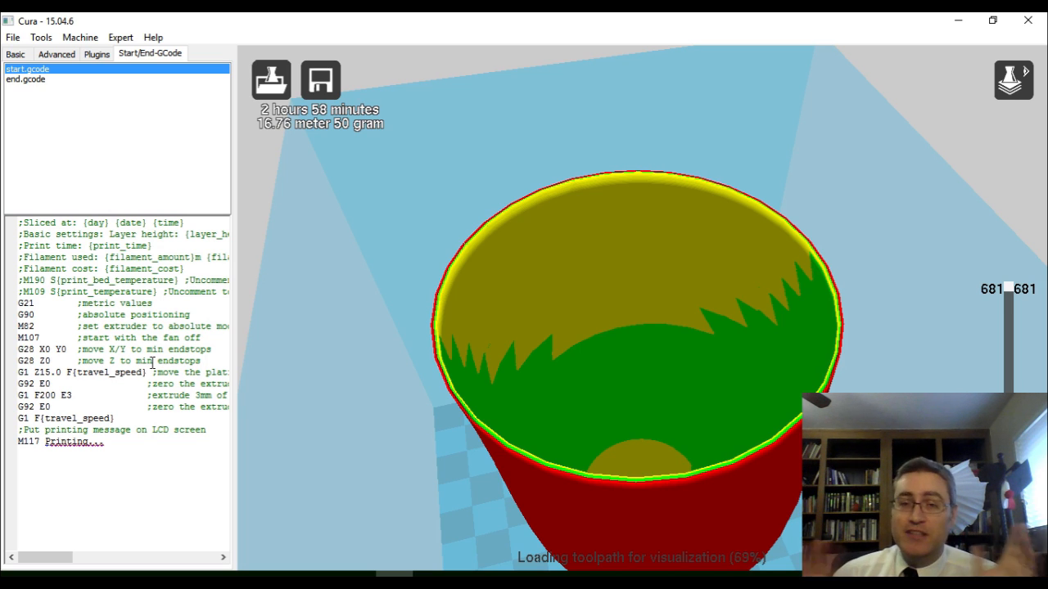
mouse_move(585, 210)
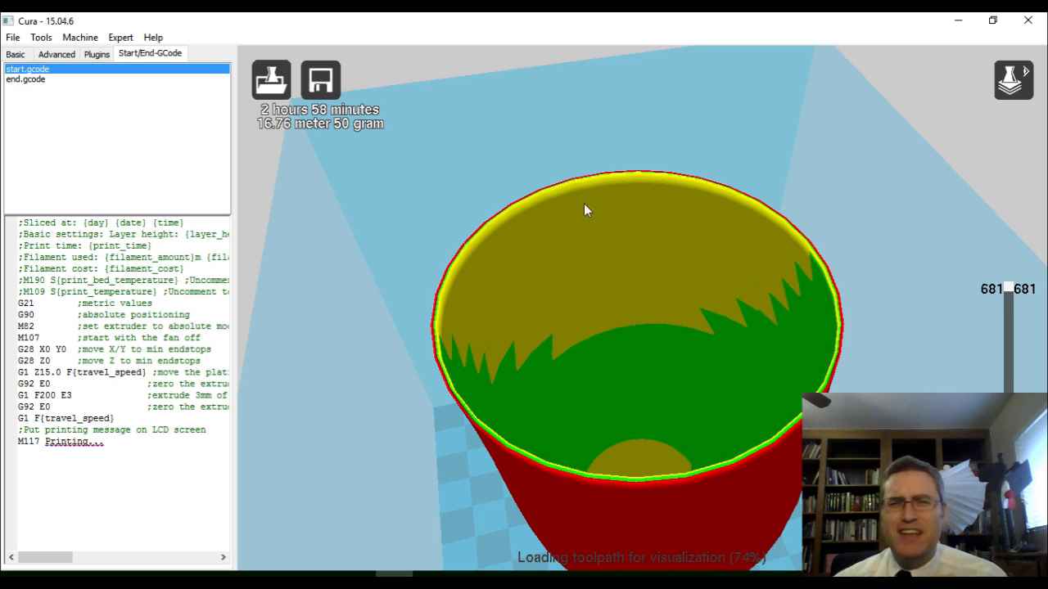
Step: Set shell thickness to 4 mm and bottom/top thickness to 2 mm
left_click(15, 54)
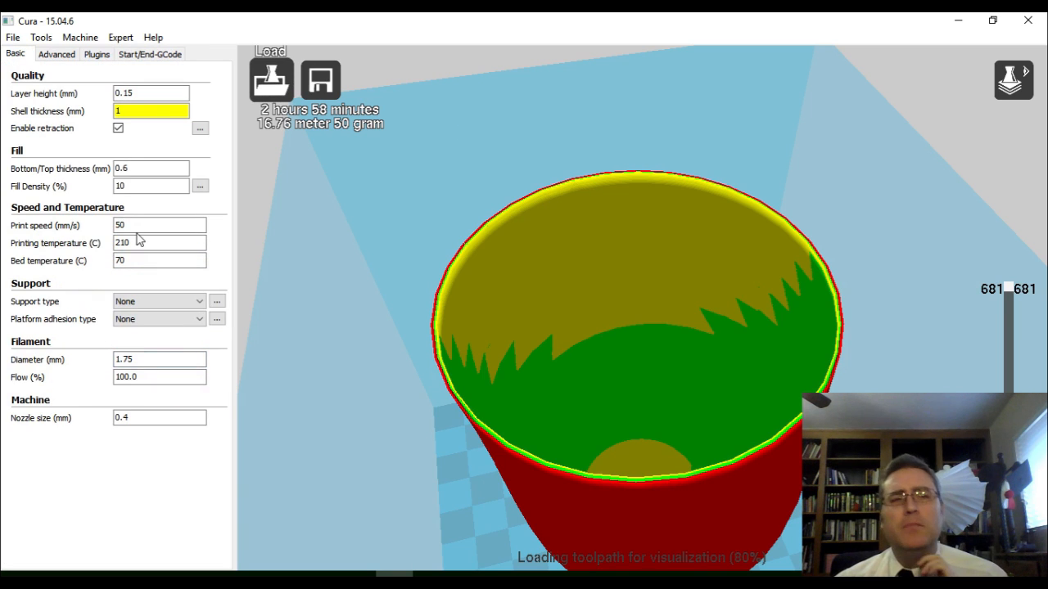
mouse_move(510, 358)
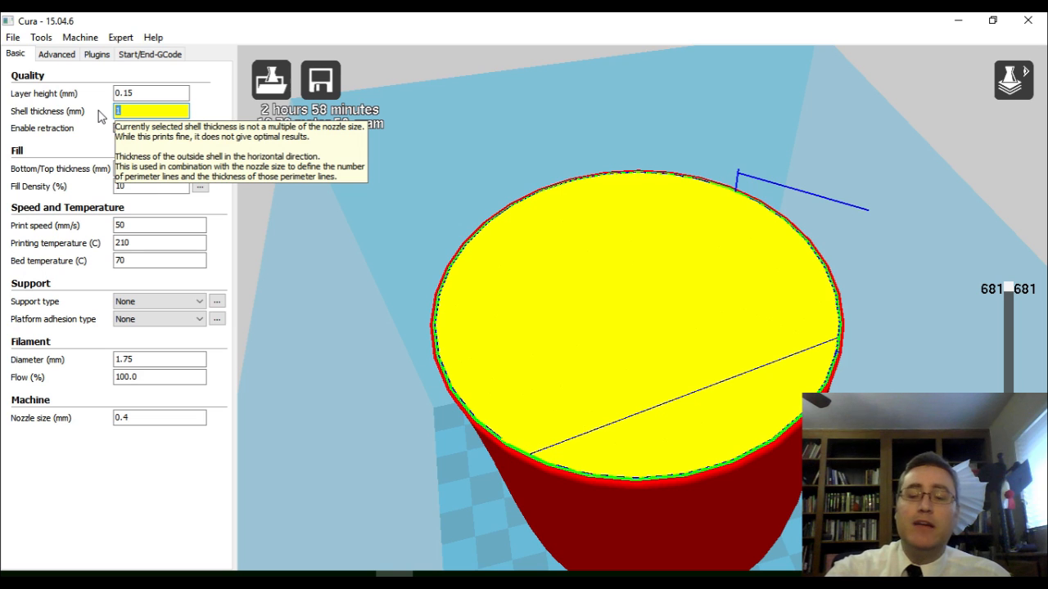
type("4")
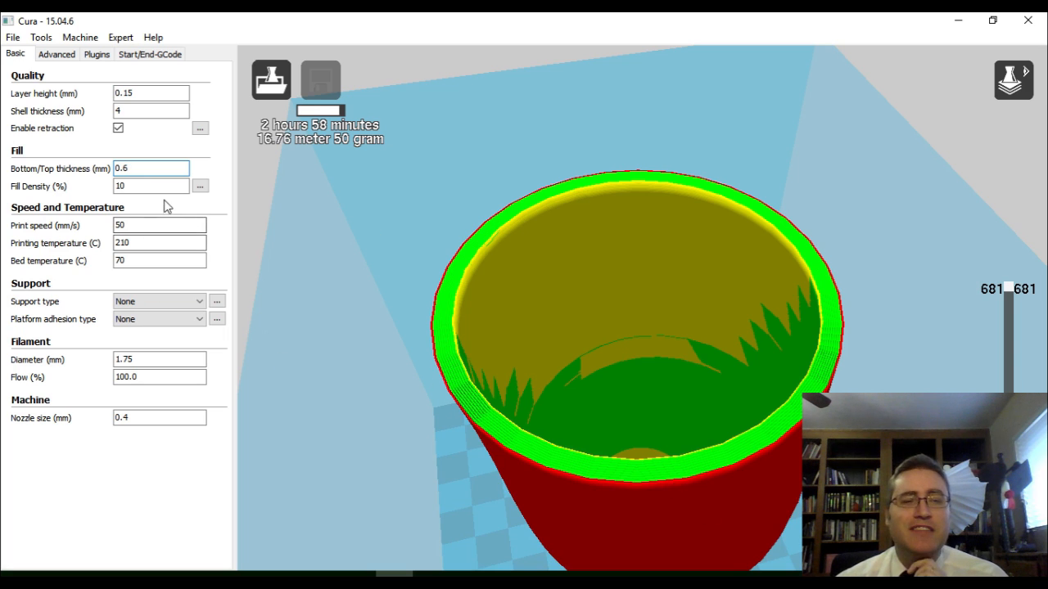
triple_click(152, 168)
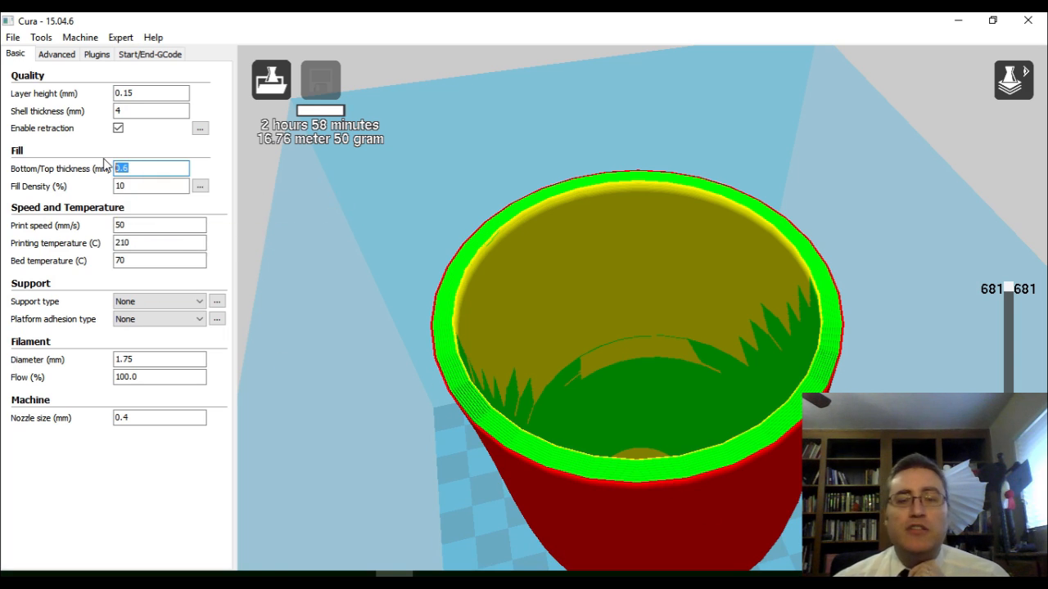
type("2")
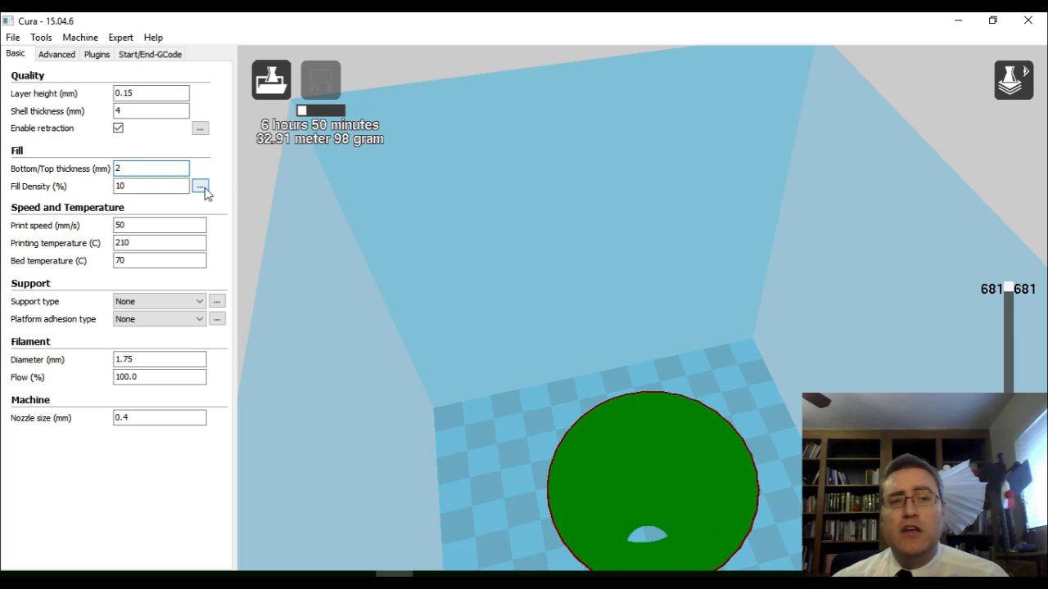
Step: Turn off solid infill top and set infill overlap to 0% in the infill options
left_click(199, 186)
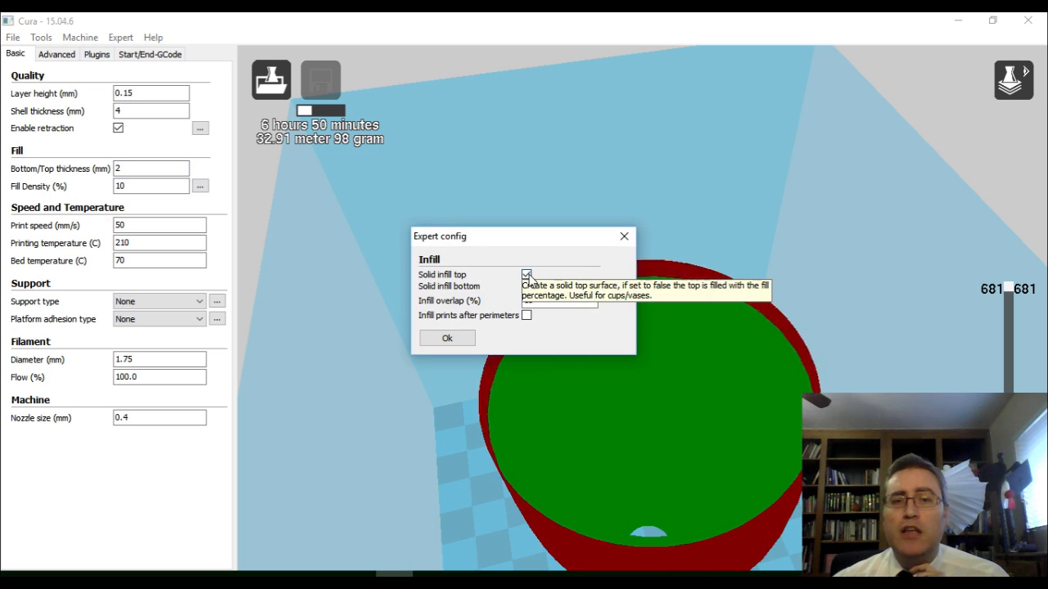
left_click(527, 274)
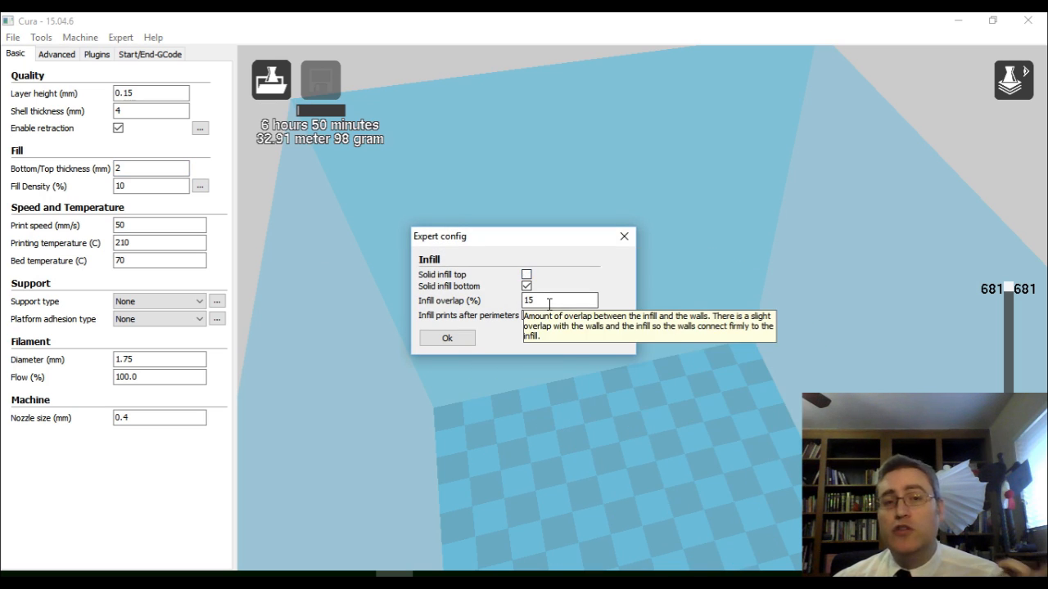
type("0")
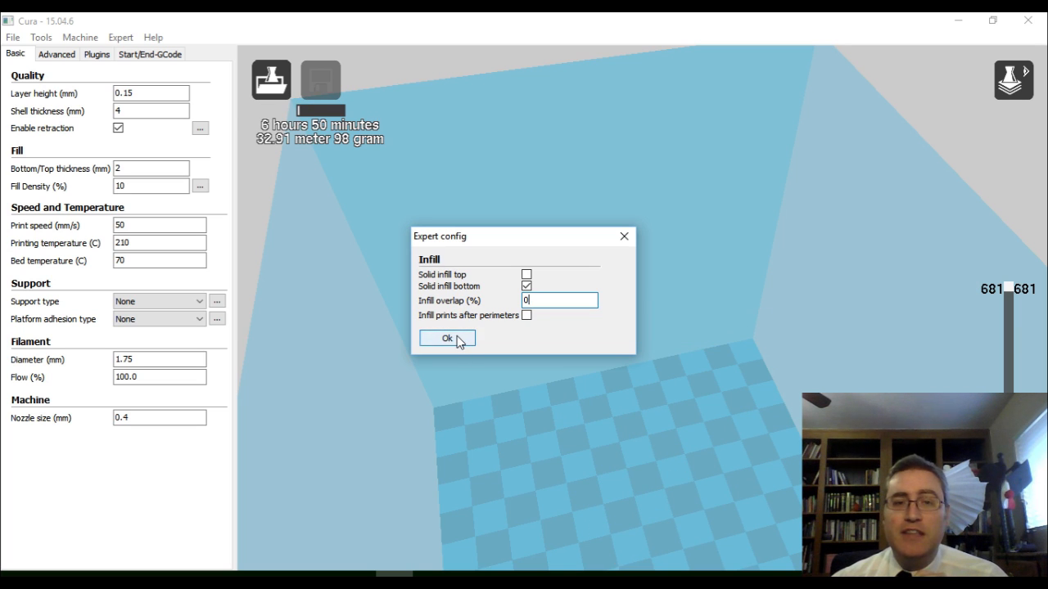
left_click(447, 338)
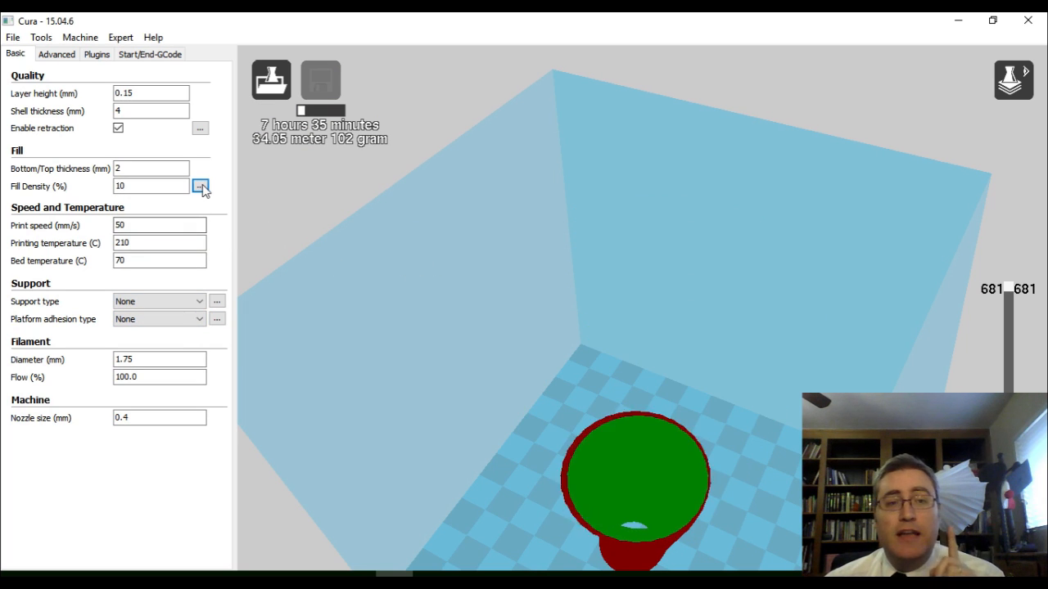
Step: Reopen and close the infill expert dialog so fill density can be set to 0%
left_click(201, 186)
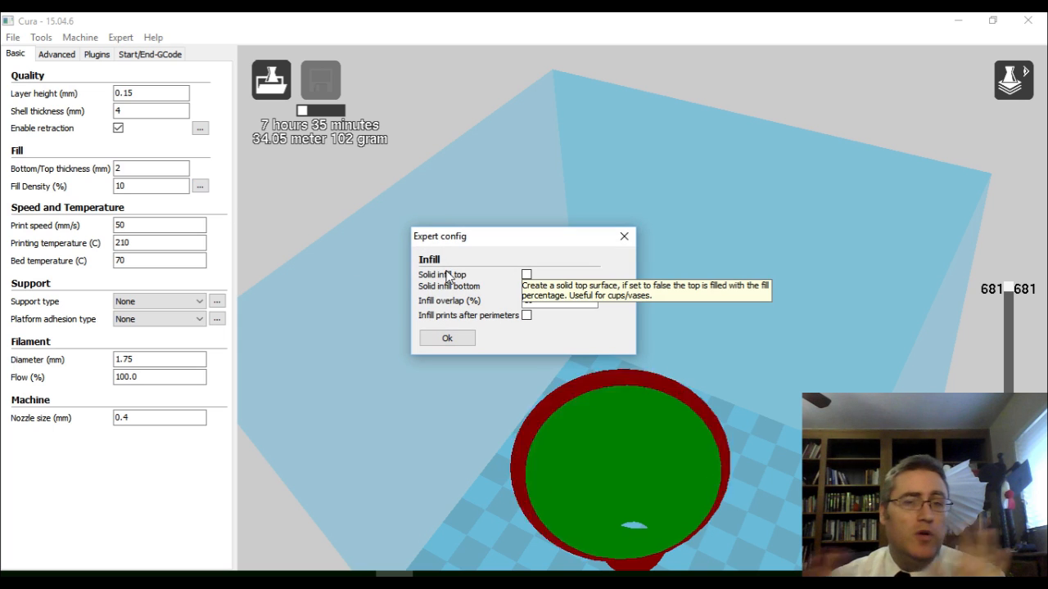
left_click(526, 286)
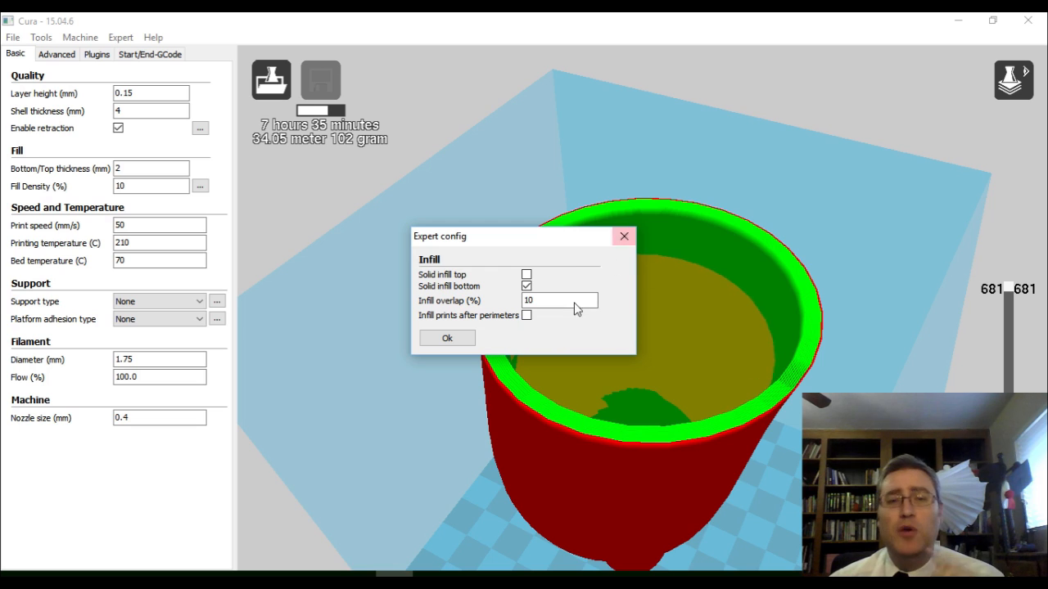
left_click(447, 339)
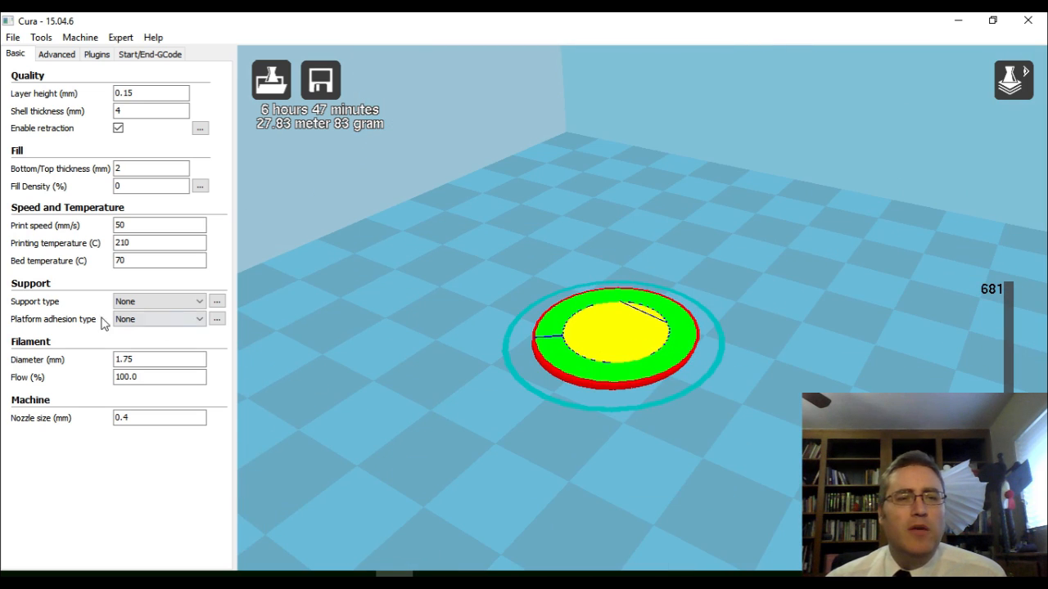
mouse_move(171, 318)
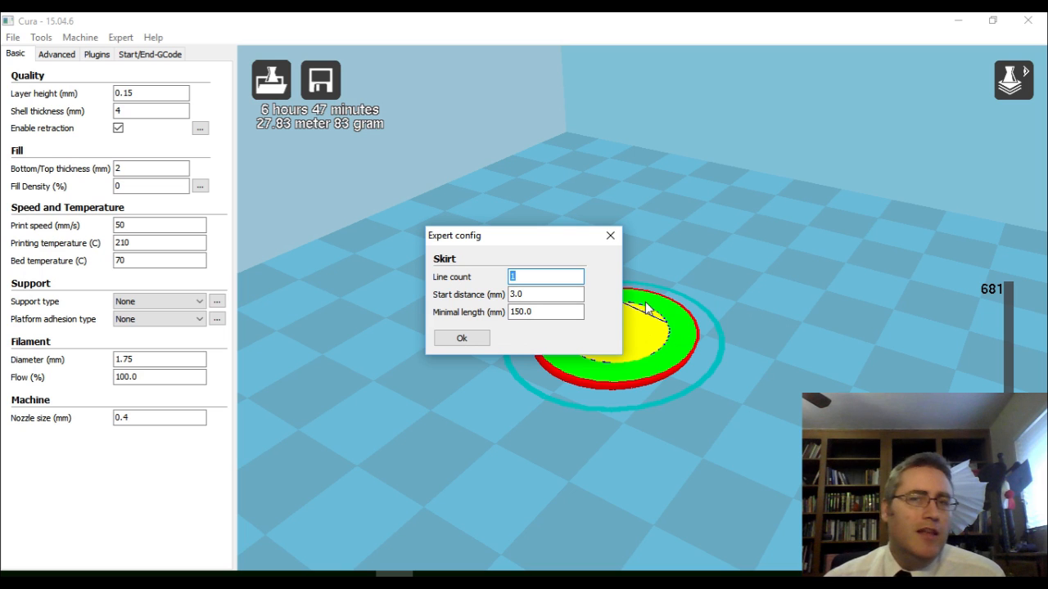
left_click(461, 337)
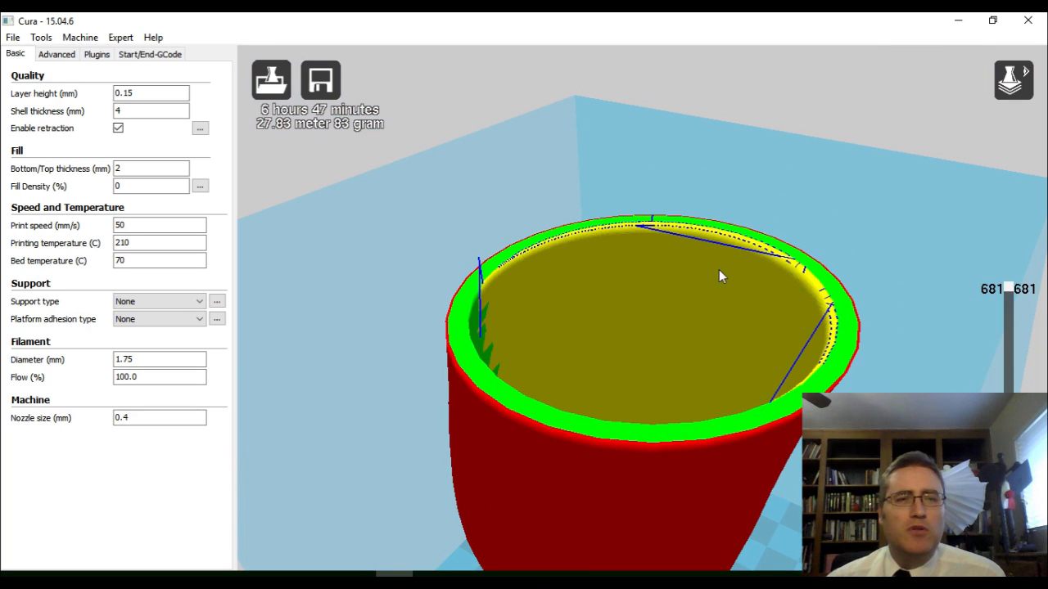
left_click_drag(720, 276, 712, 256)
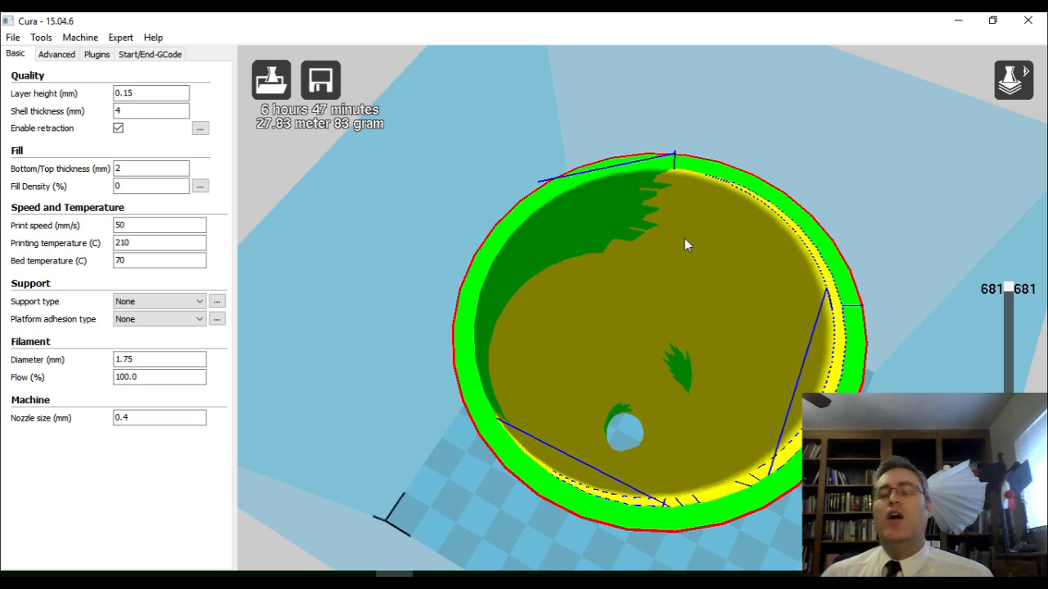
mouse_move(650, 340)
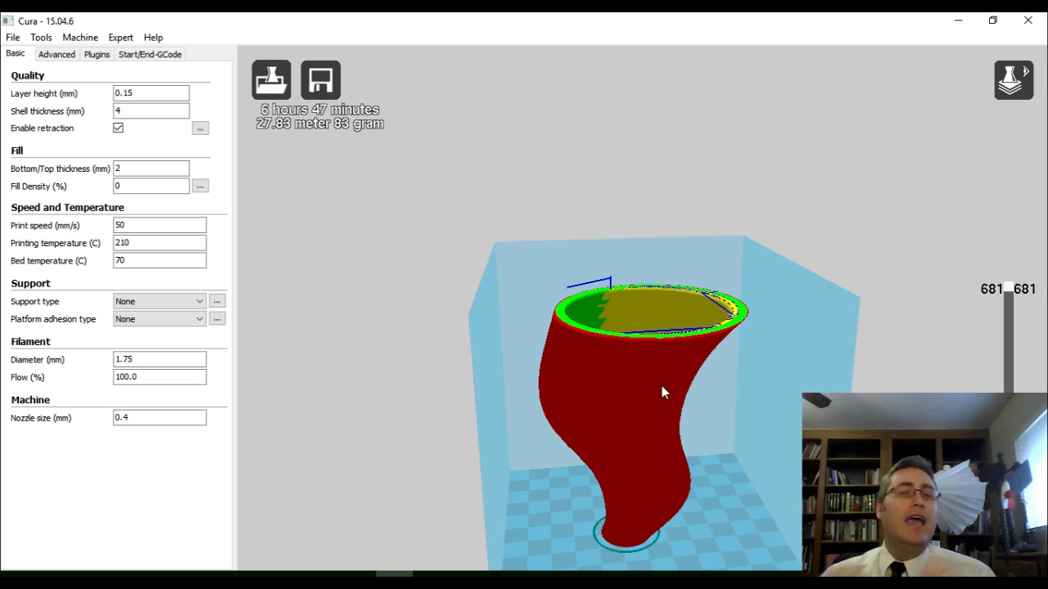
mouse_move(320, 80)
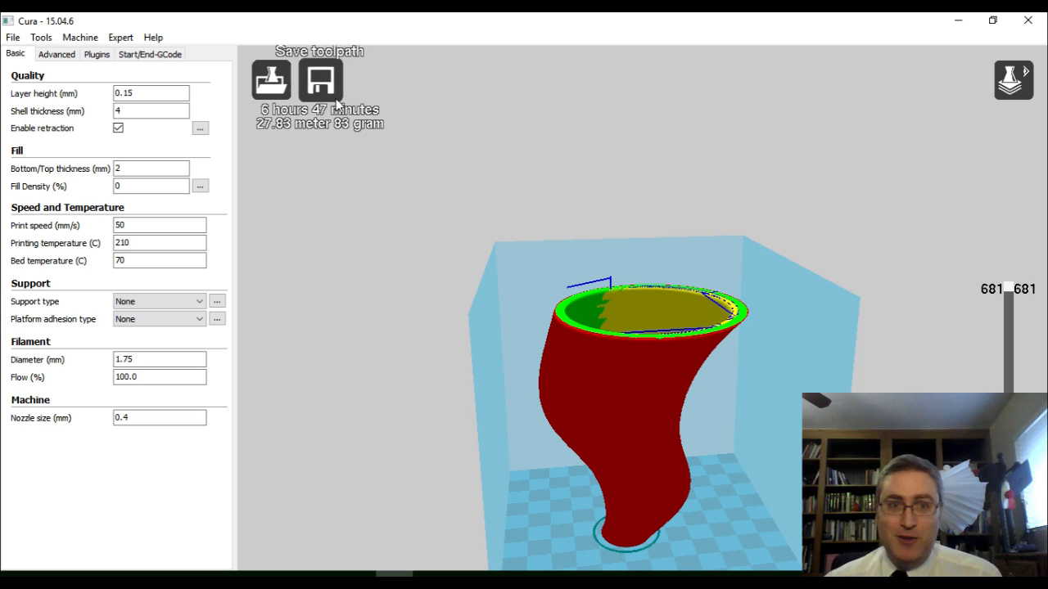
Step: Save the toolpath as tornado-pVase.gcode in the SDStaging folder
left_click(320, 79)
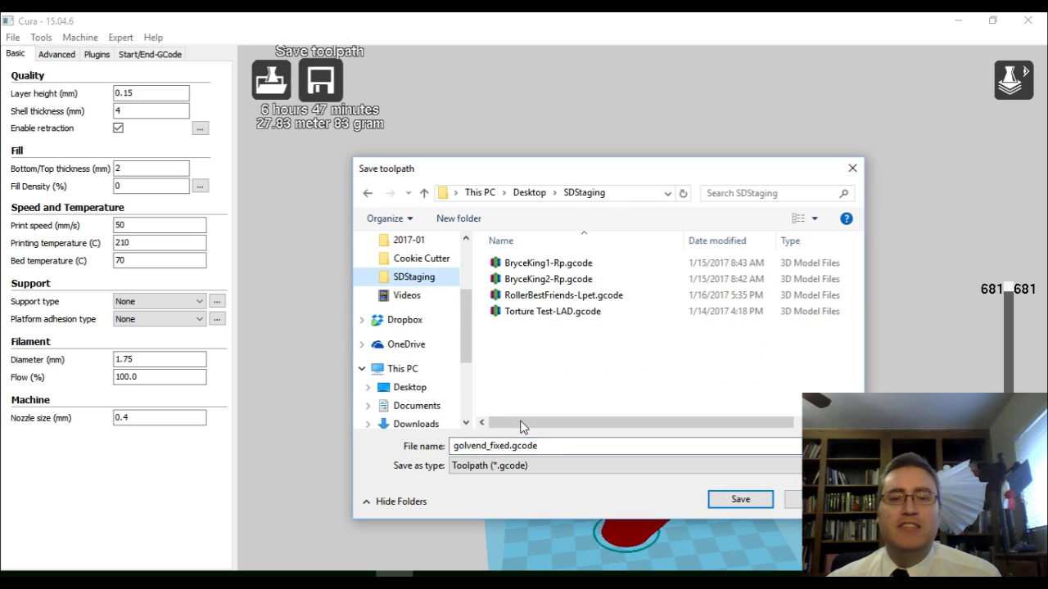
mouse_move(567, 338)
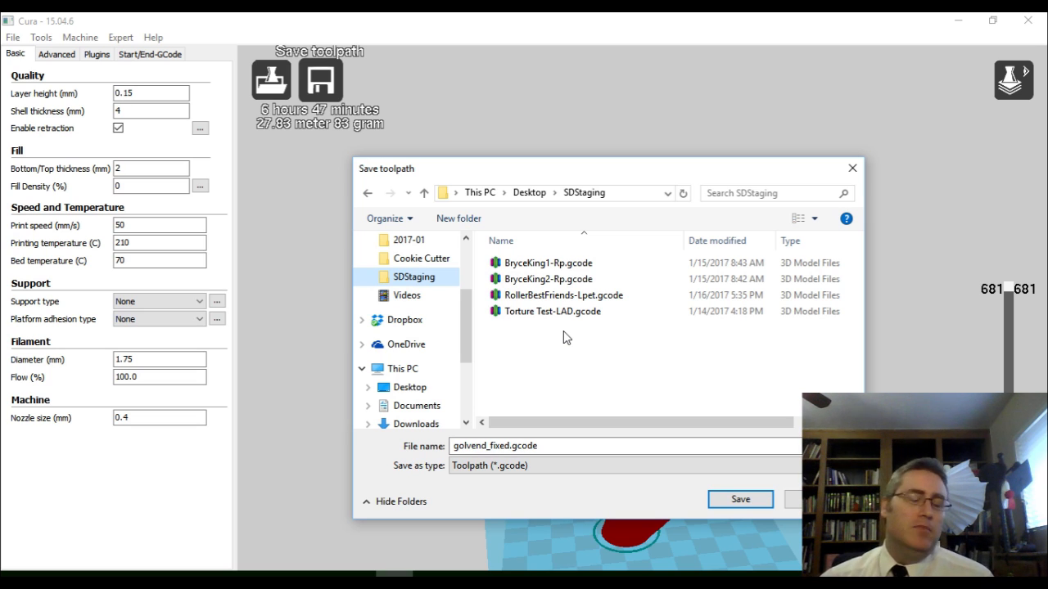
left_click(495, 445)
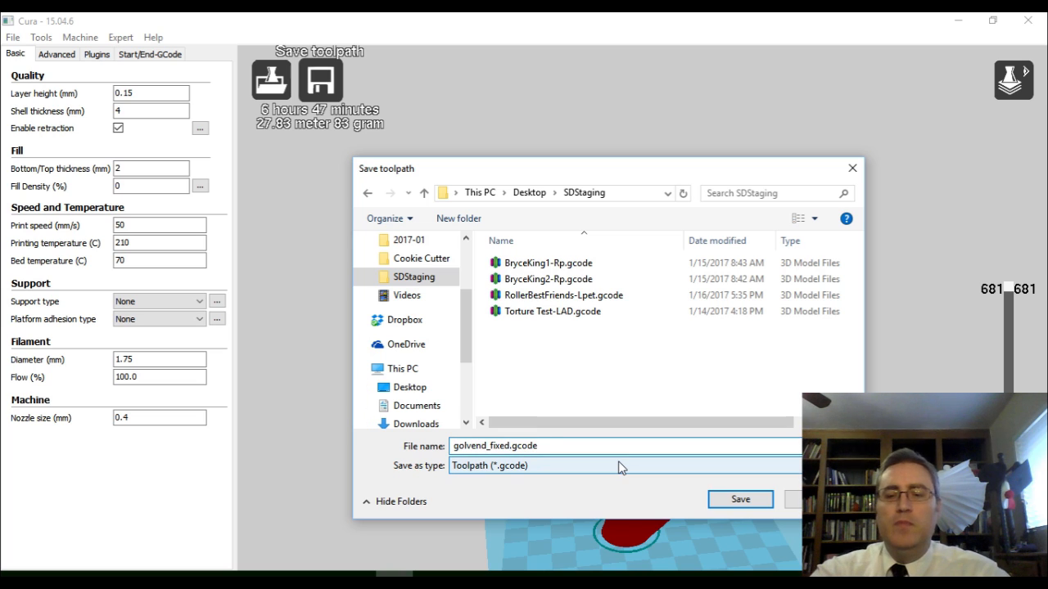
double_click(482, 446)
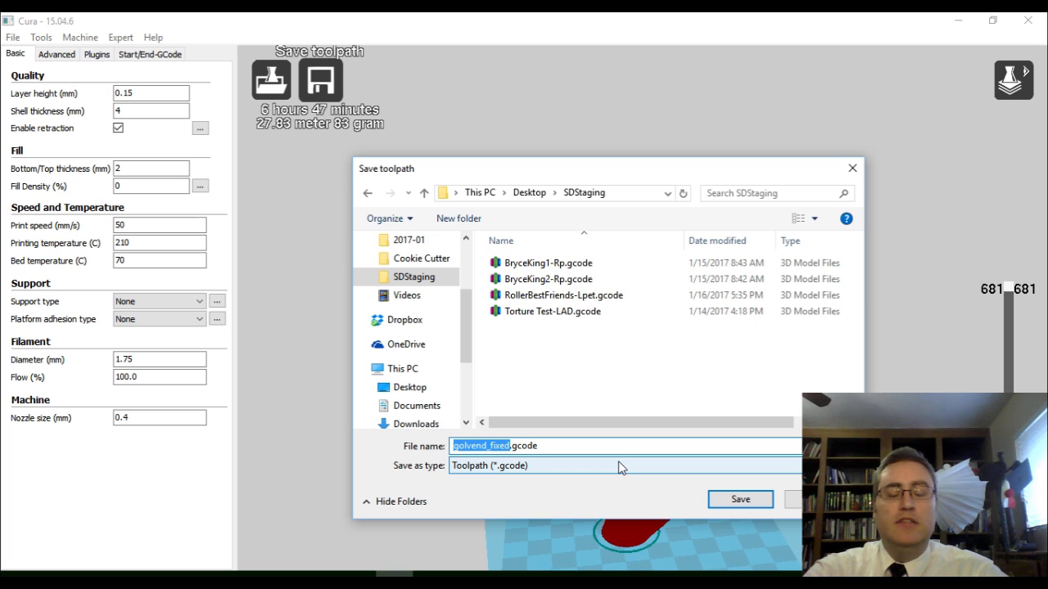
type("tornado-pVase.gcode")
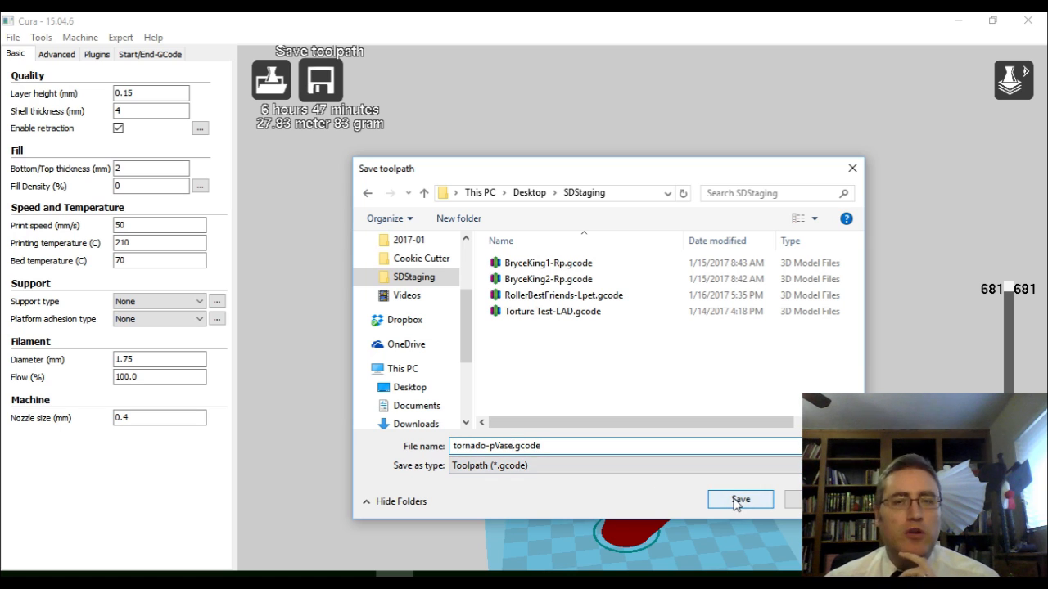
left_click(740, 500)
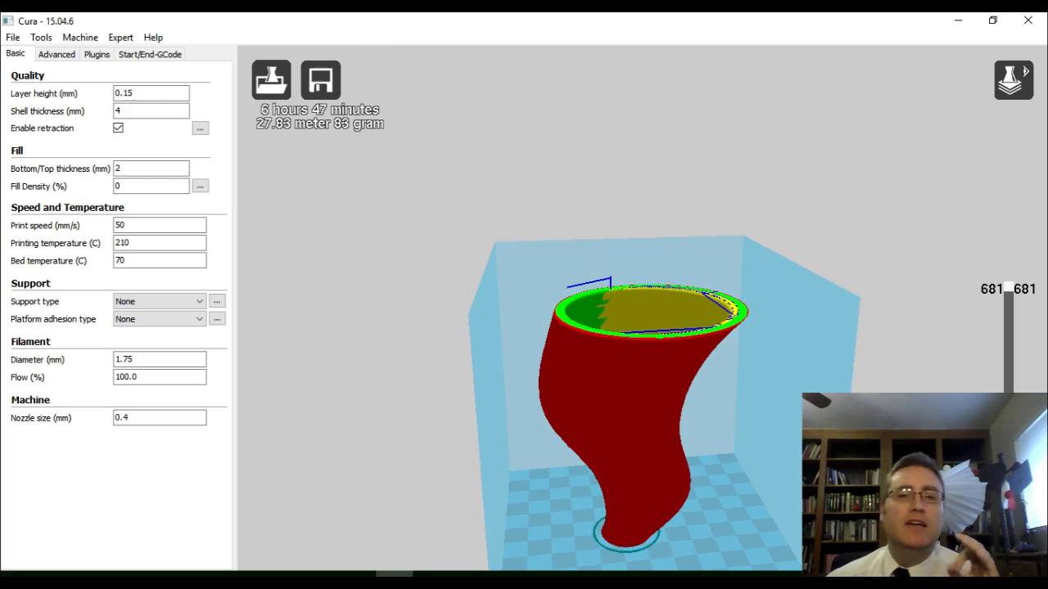